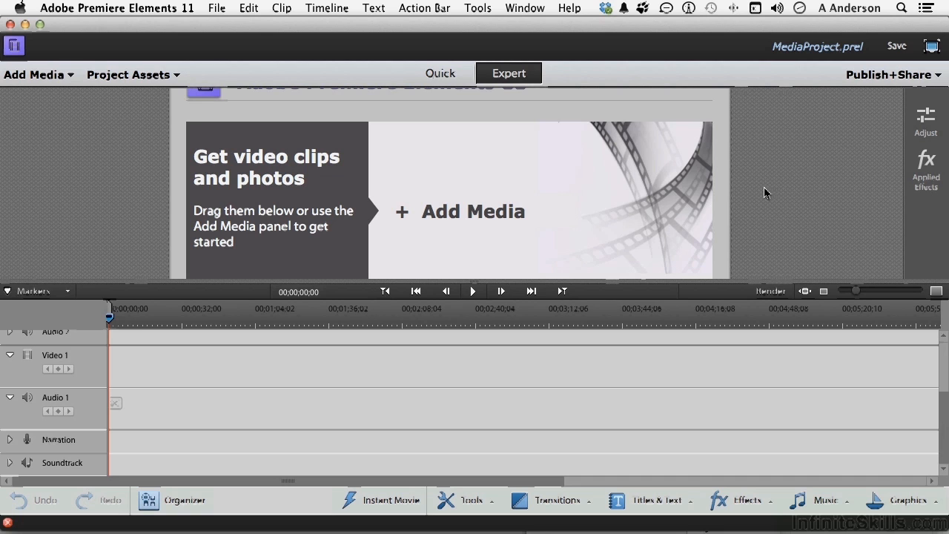
{"action": "mouse_move", "coordinate": [810, 59]}
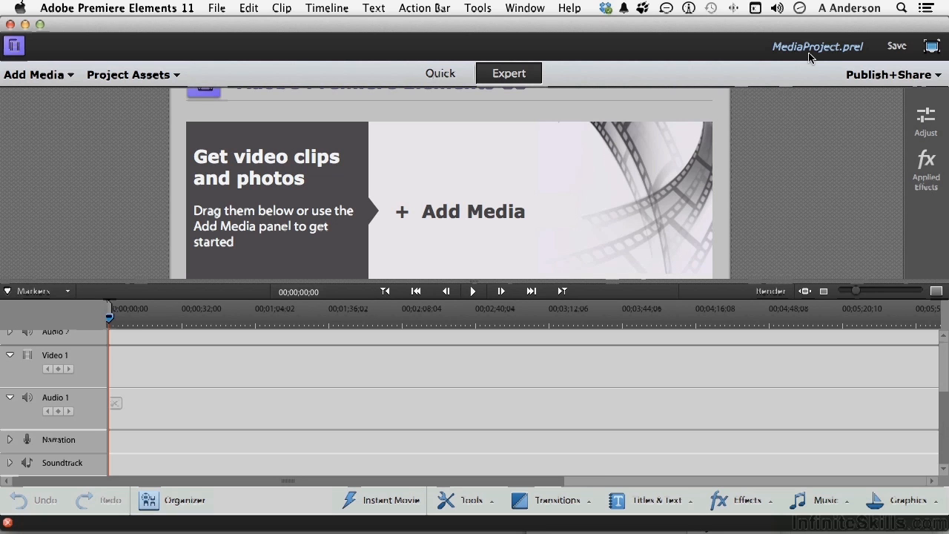
{"action": "mouse_move", "coordinate": [150, 98]}
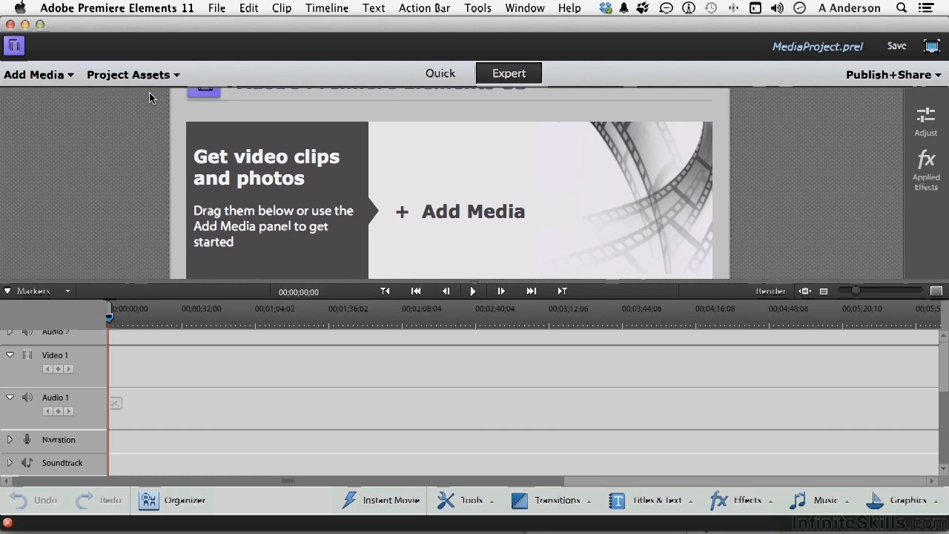
Show the Add Media list of organizer, camera, device, webcam and file import sources.
{"action": "left_click", "coordinate": [128, 74]}
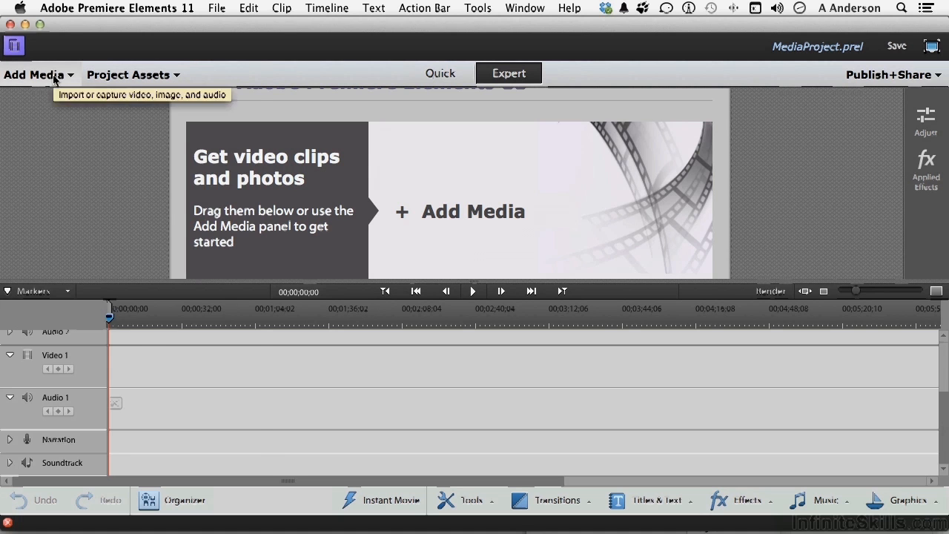
{"action": "left_click", "coordinate": [34, 74]}
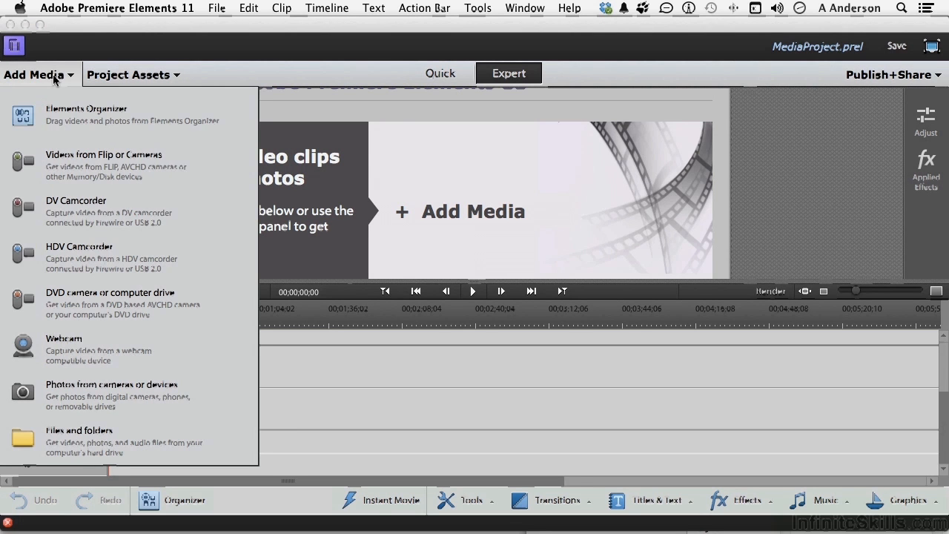
{"action": "mouse_move", "coordinate": [100, 212]}
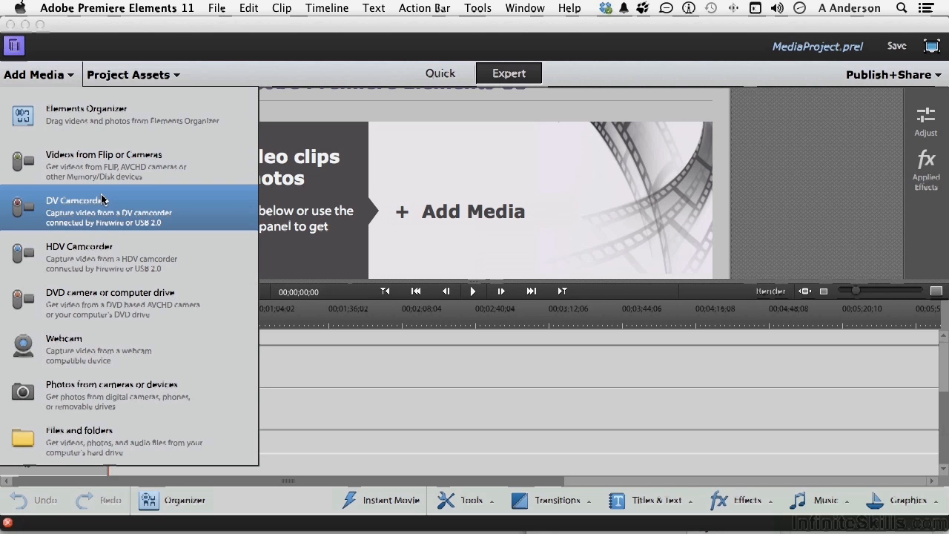
Choose DV Camcorder from Add Media to open the Capture window.
{"action": "left_click", "coordinate": [77, 207]}
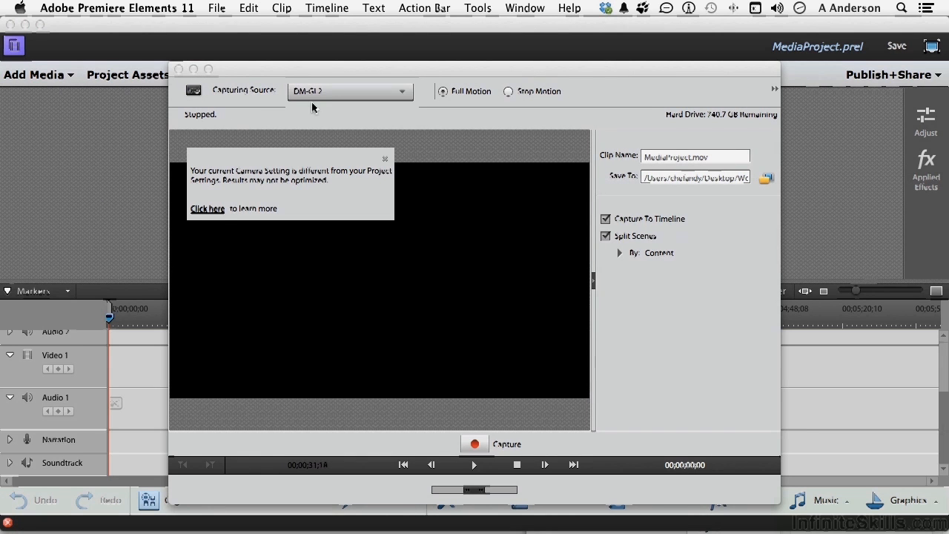
{"action": "mouse_move", "coordinate": [331, 99]}
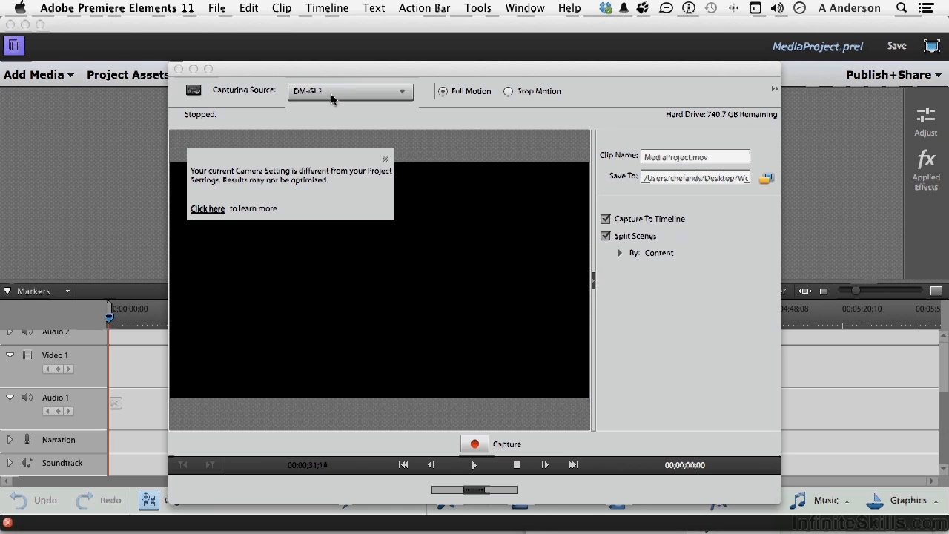
{"action": "mouse_move", "coordinate": [319, 198]}
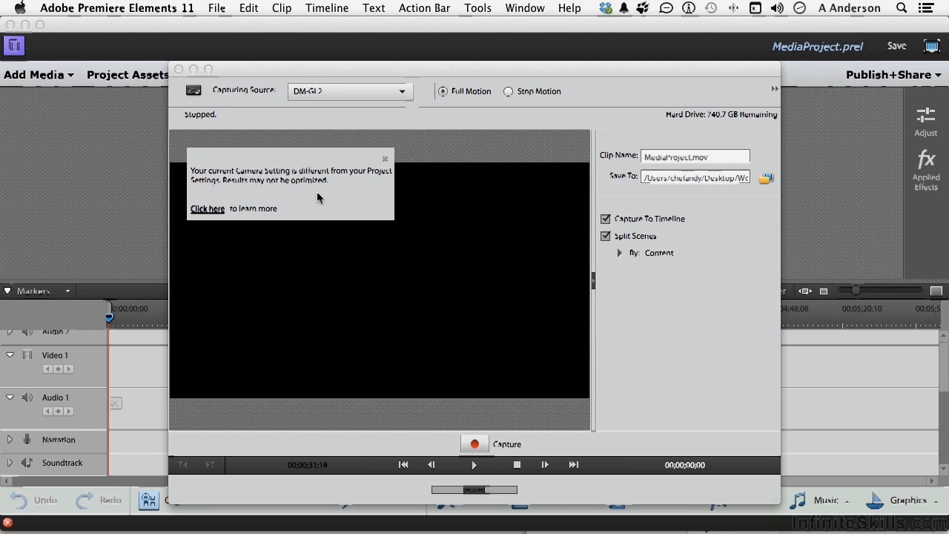
{"action": "mouse_move", "coordinate": [344, 190]}
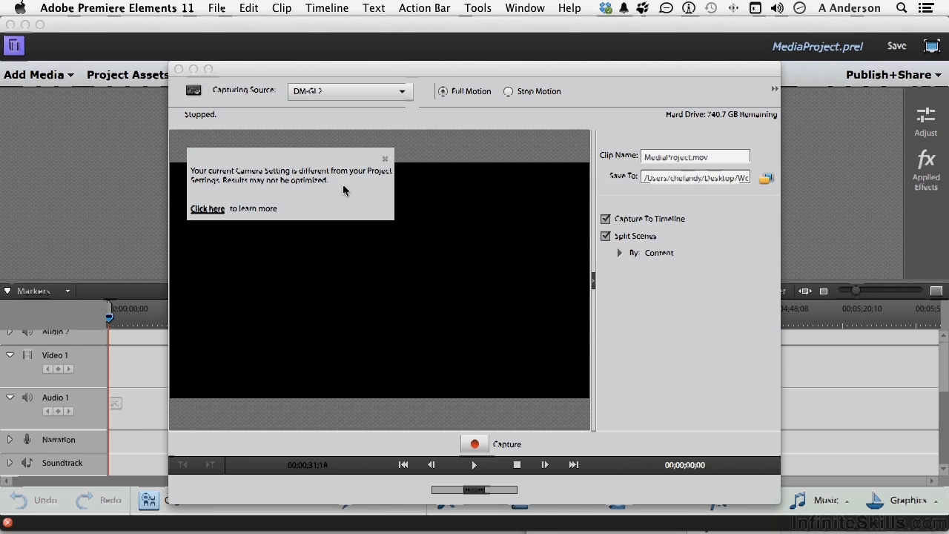
Dismiss the camera-settings warning and rename the clip to 'Florida Keys'.
{"action": "left_click", "coordinate": [384, 159]}
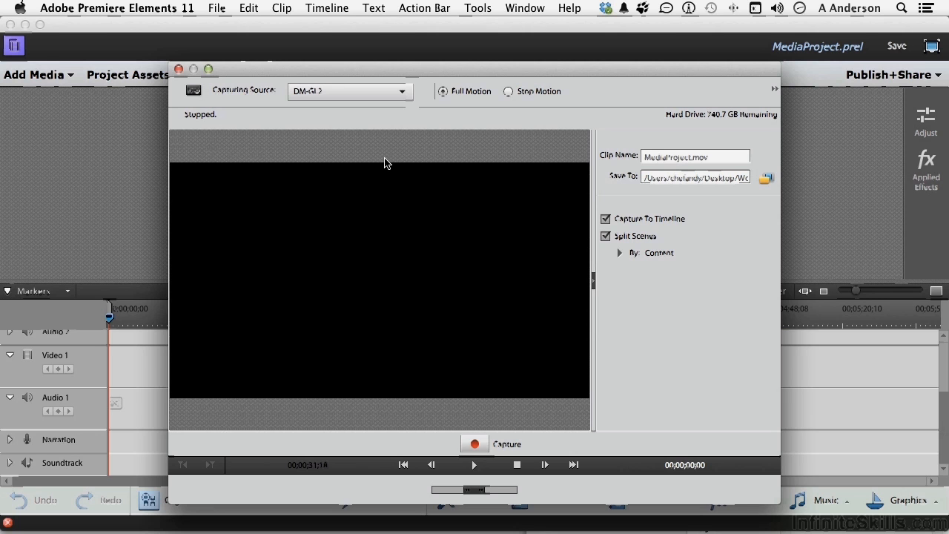
{"action": "mouse_move", "coordinate": [523, 104]}
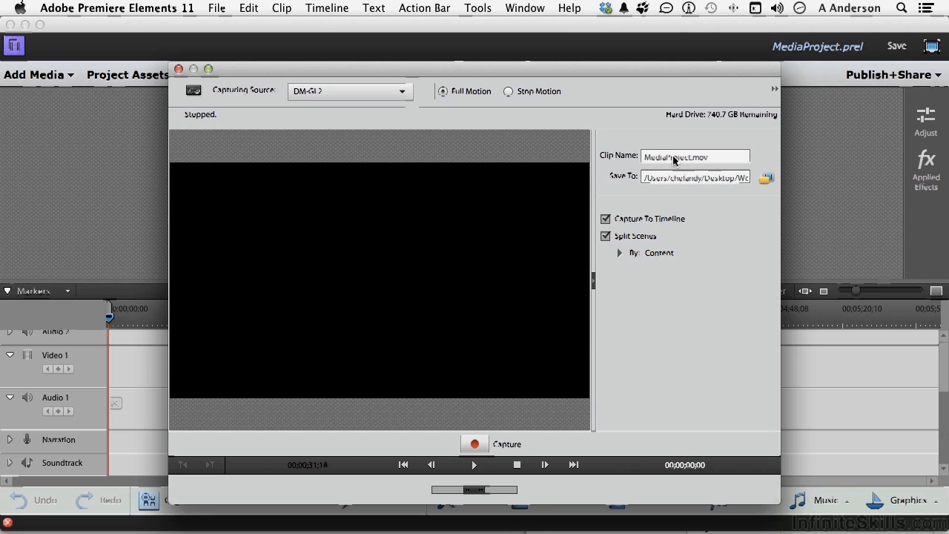
{"action": "triple_click", "coordinate": [695, 157]}
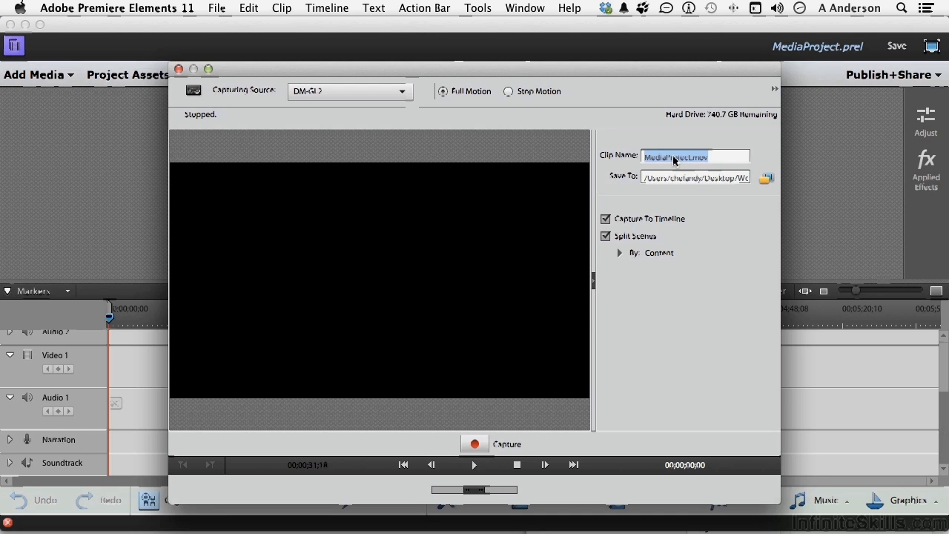
{"action": "type", "text": "Florida Keys"}
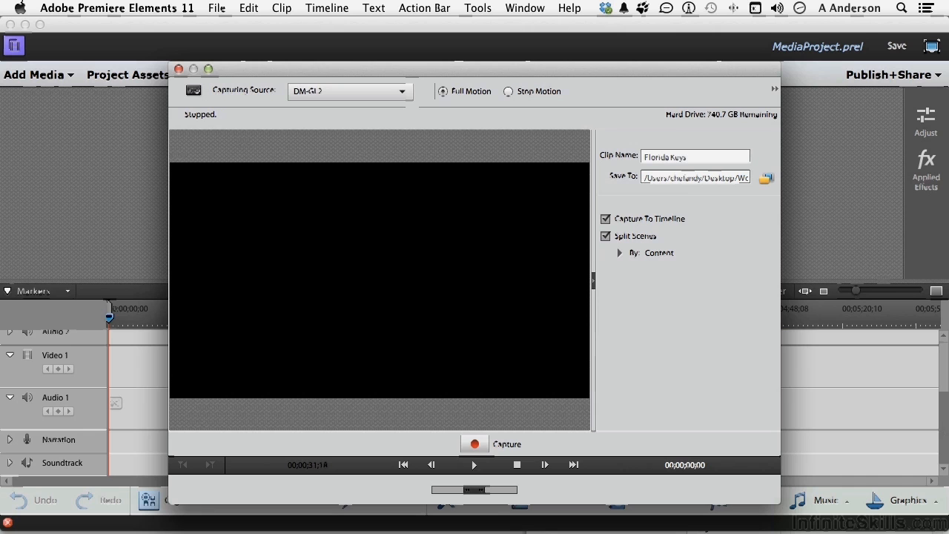
{"action": "mouse_move", "coordinate": [695, 187]}
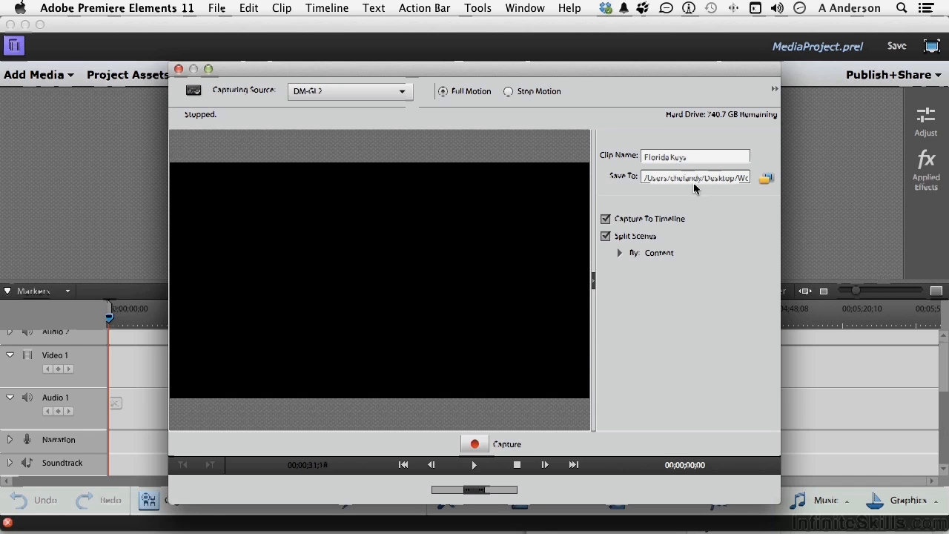
{"action": "left_click", "coordinate": [694, 157]}
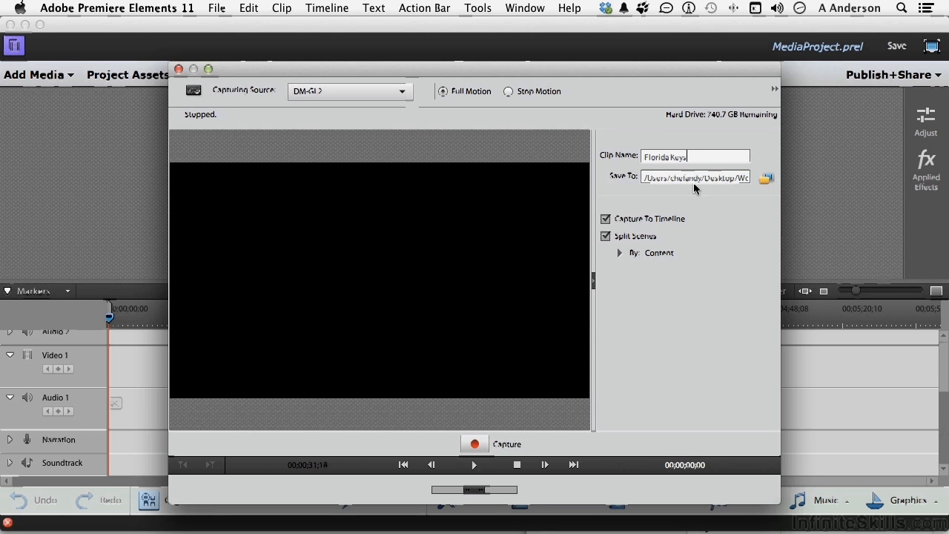
{"action": "mouse_move", "coordinate": [693, 222]}
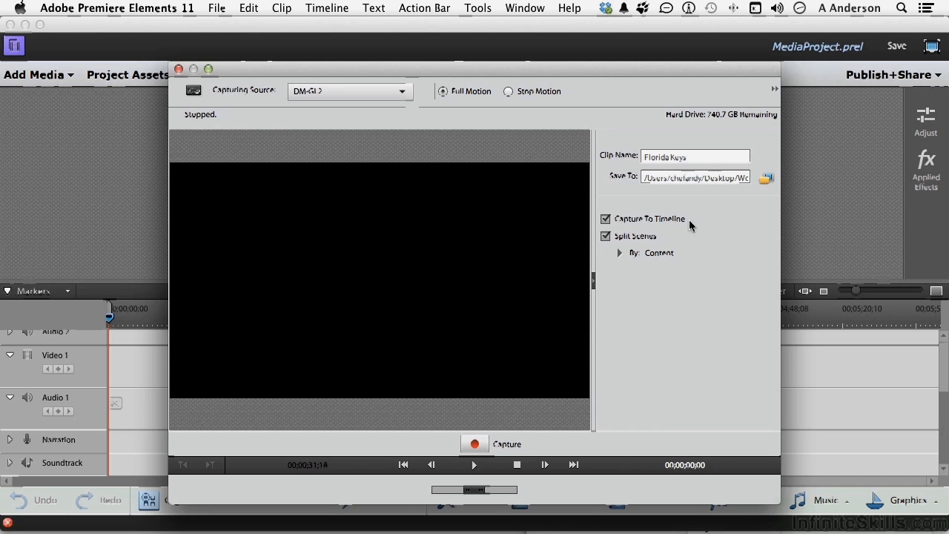
{"action": "left_click", "coordinate": [605, 218]}
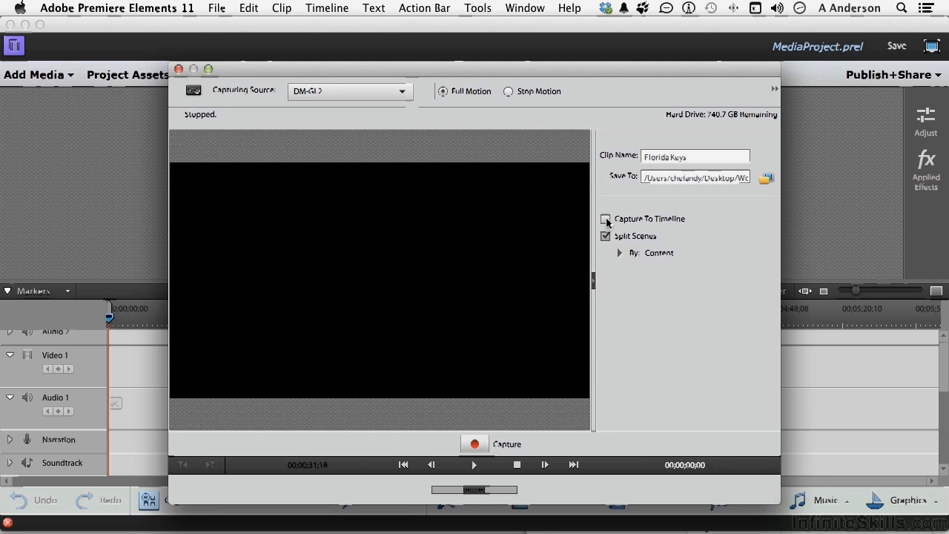
{"action": "left_click", "coordinate": [695, 156]}
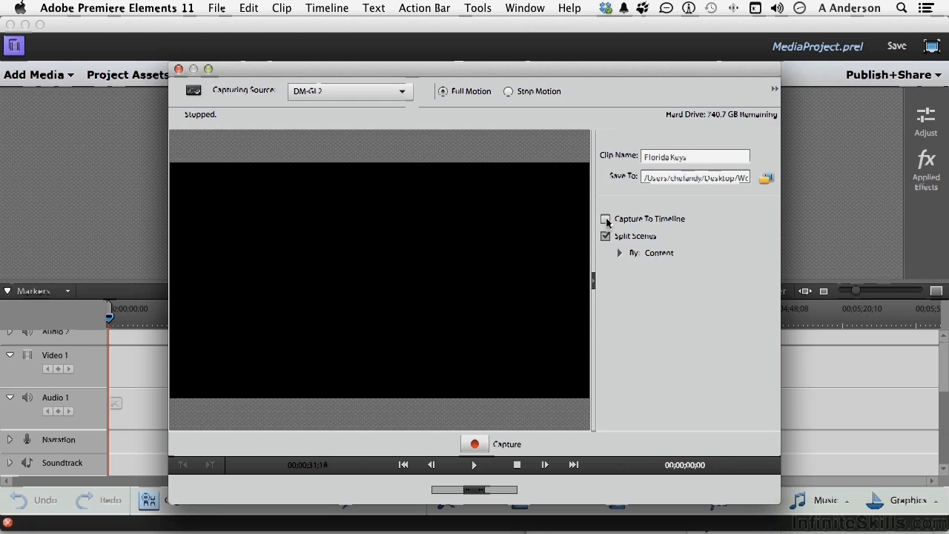
{"action": "mouse_move", "coordinate": [145, 330]}
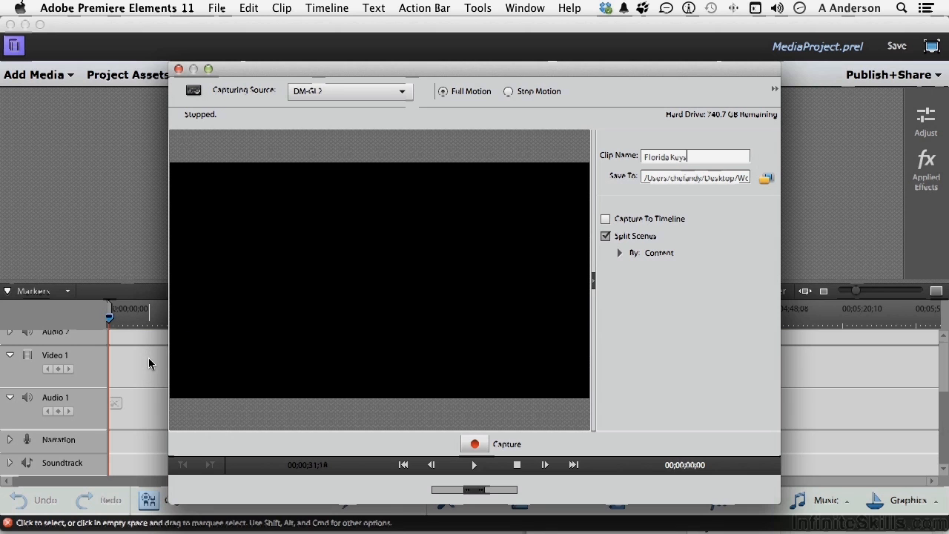
{"action": "mouse_move", "coordinate": [506, 346]}
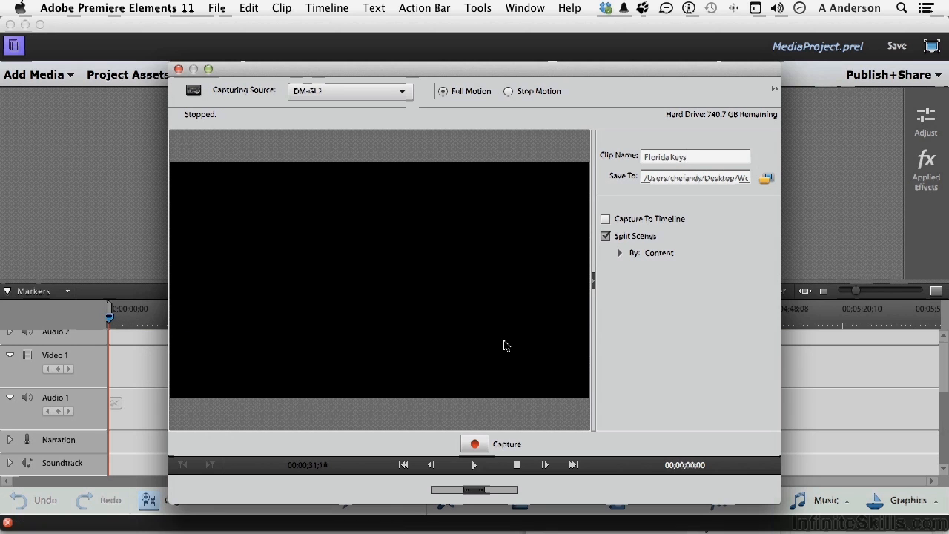
{"action": "mouse_move", "coordinate": [209, 107]}
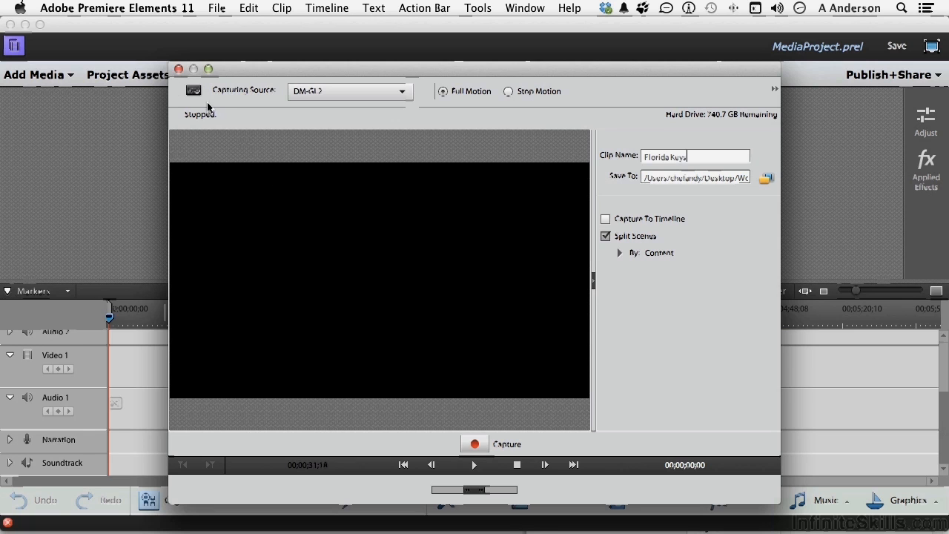
{"action": "mouse_move", "coordinate": [395, 264]}
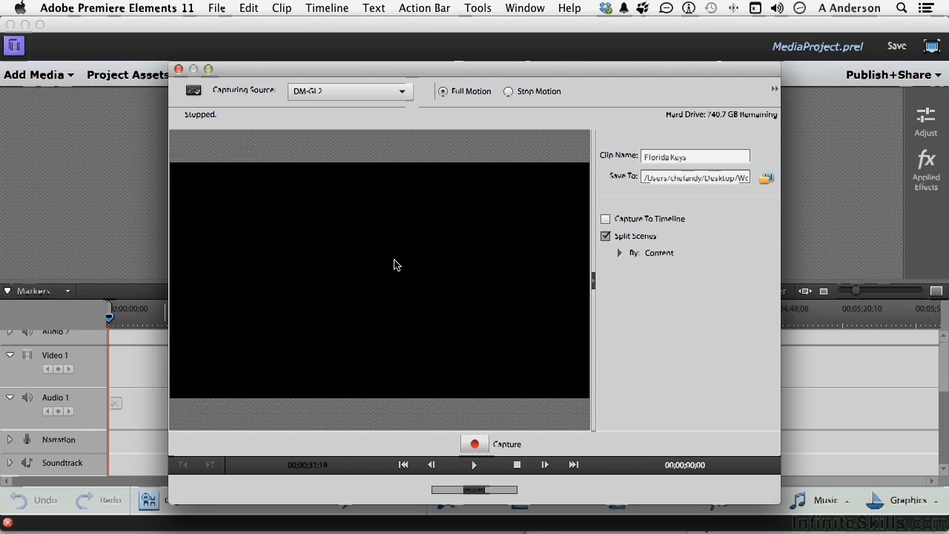
{"action": "mouse_move", "coordinate": [663, 280]}
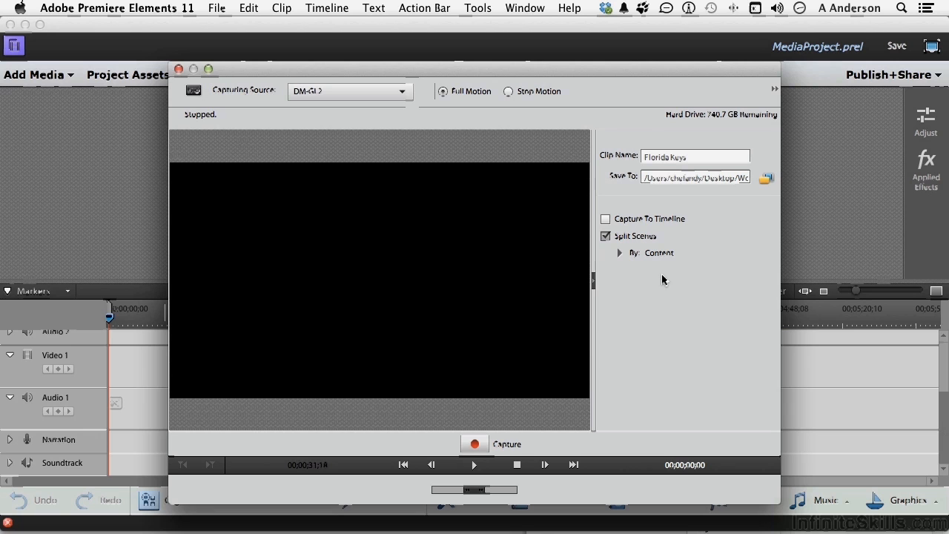
{"action": "left_click", "coordinate": [686, 156]}
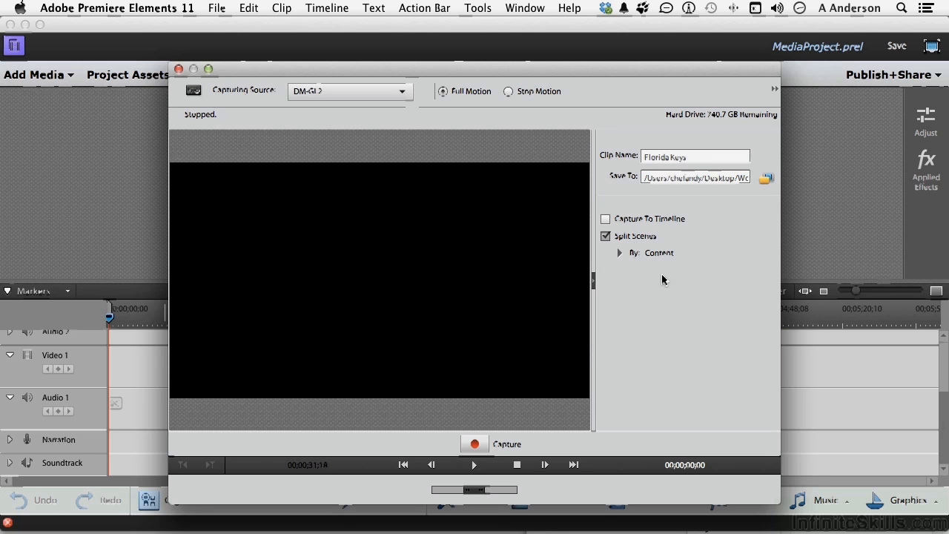
{"action": "left_click", "coordinate": [694, 157]}
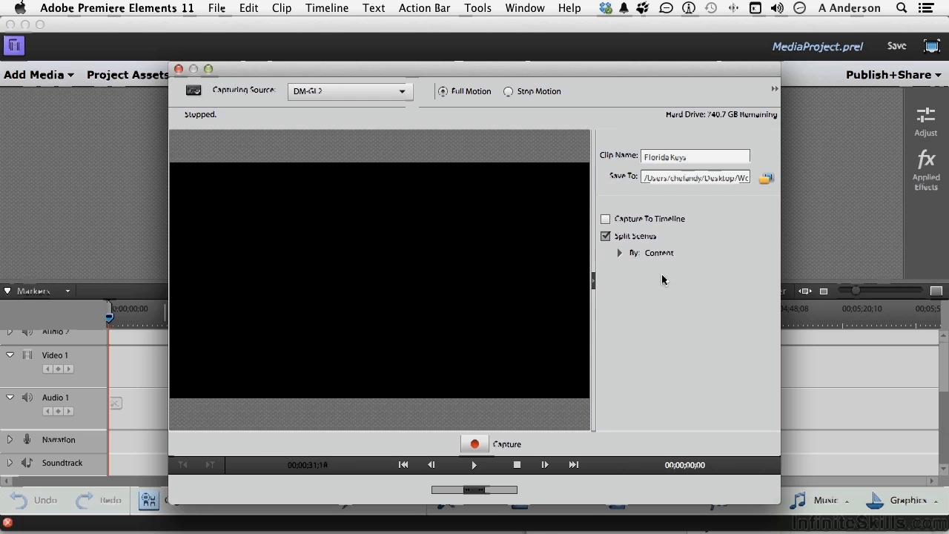
Switch the Split Scenes option from content to Timecode.
{"action": "left_click", "coordinate": [695, 157]}
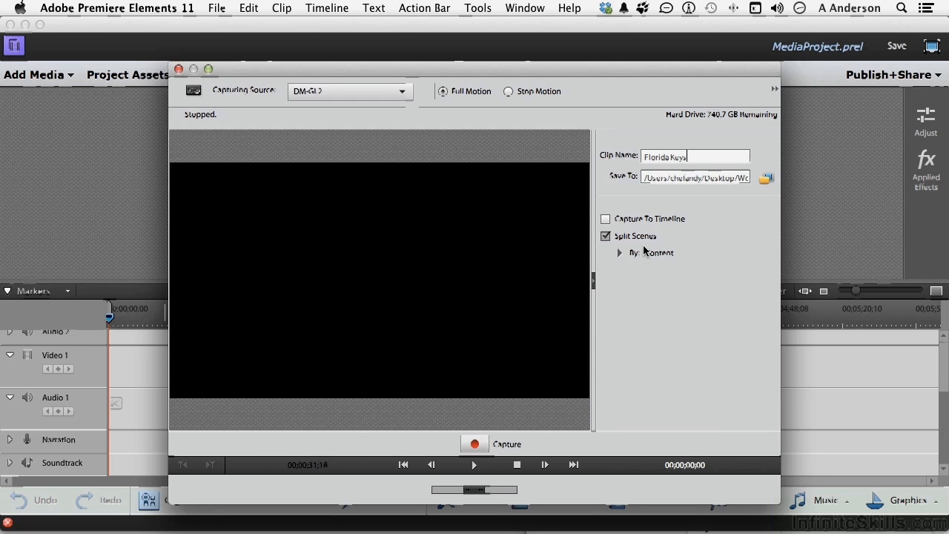
{"action": "left_click", "coordinate": [620, 253]}
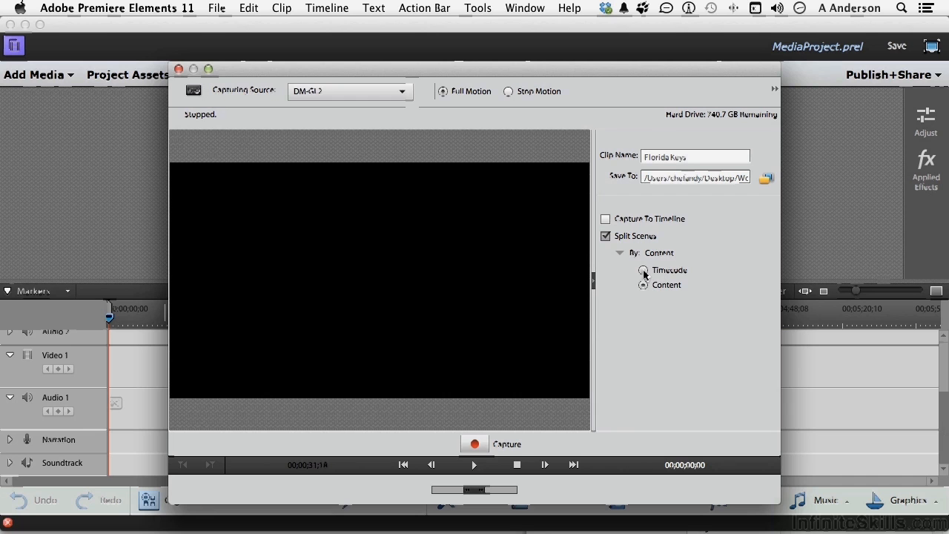
{"action": "left_click", "coordinate": [643, 270]}
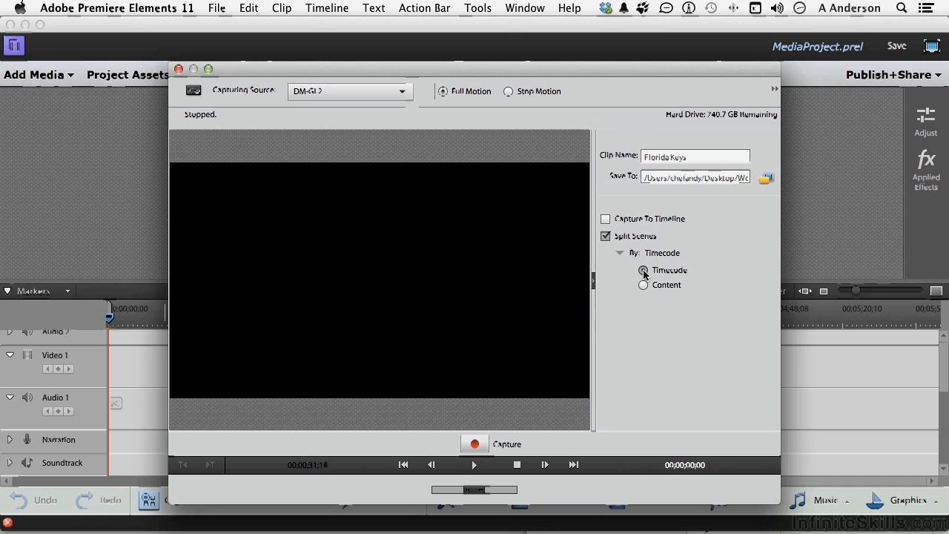
{"action": "left_click", "coordinate": [682, 156]}
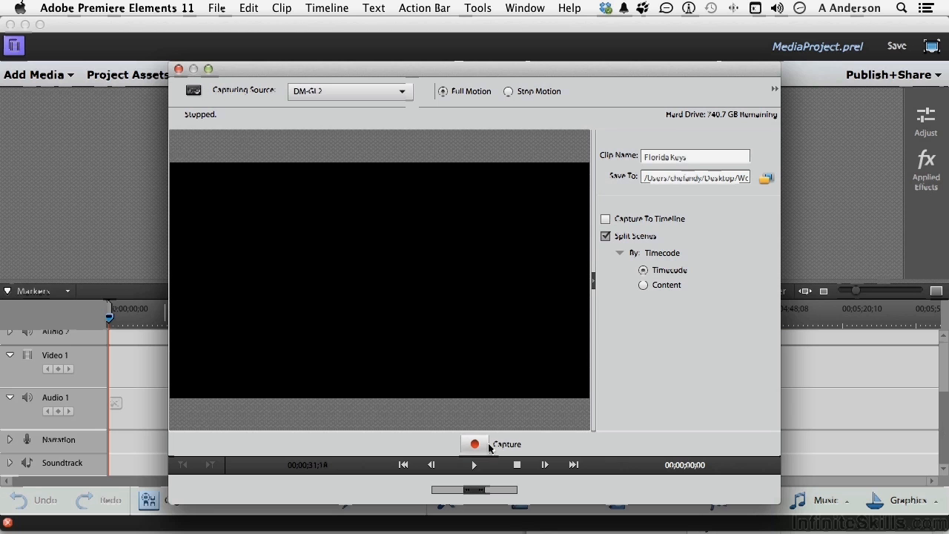
{"action": "mouse_move", "coordinate": [390, 496]}
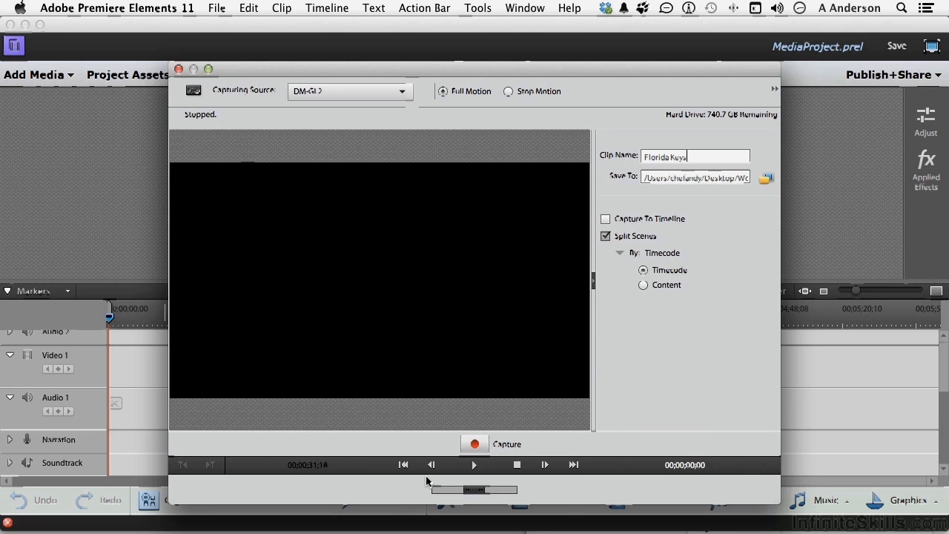
{"action": "mouse_move", "coordinate": [545, 465]}
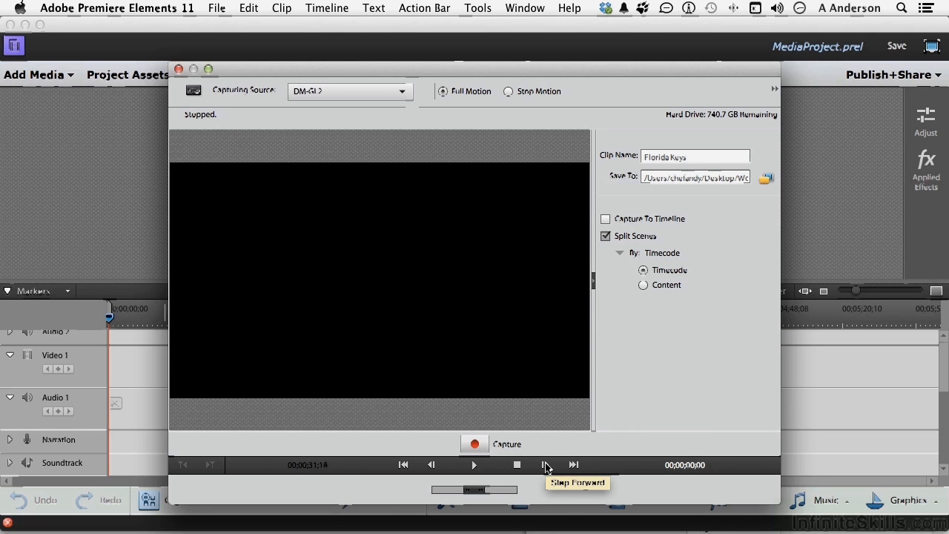
{"action": "mouse_move", "coordinate": [474, 465]}
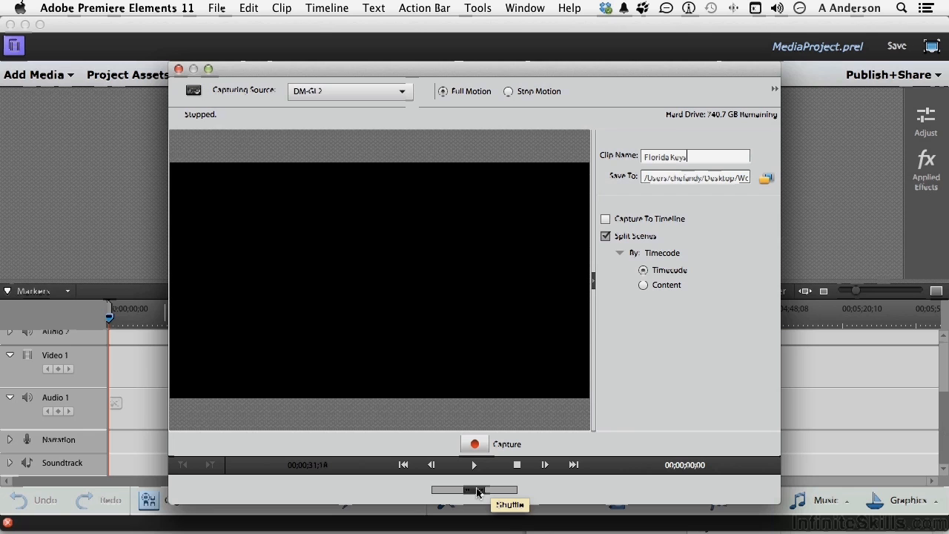
{"action": "mouse_move", "coordinate": [478, 490]}
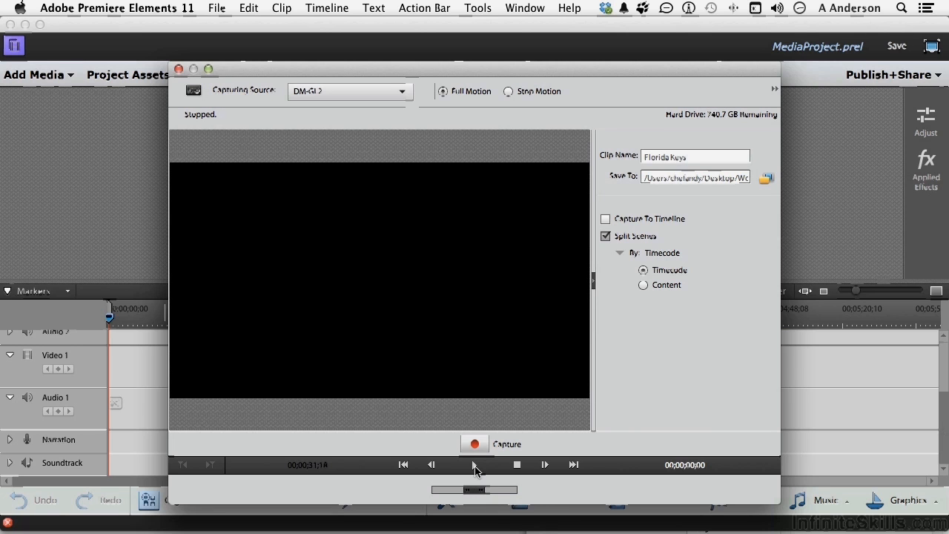
Play the tape, then pause it on the tightrope walker footage.
{"action": "left_click", "coordinate": [474, 464]}
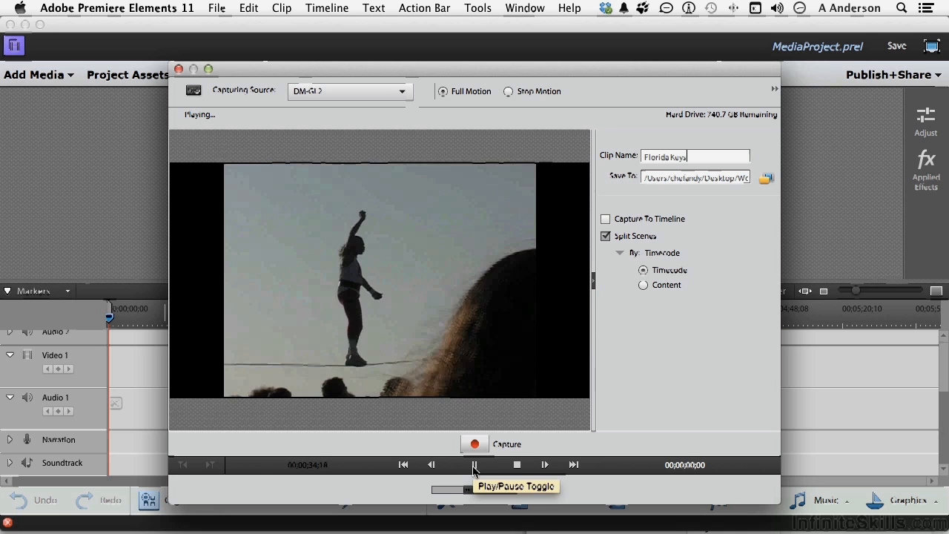
{"action": "left_click", "coordinate": [474, 464]}
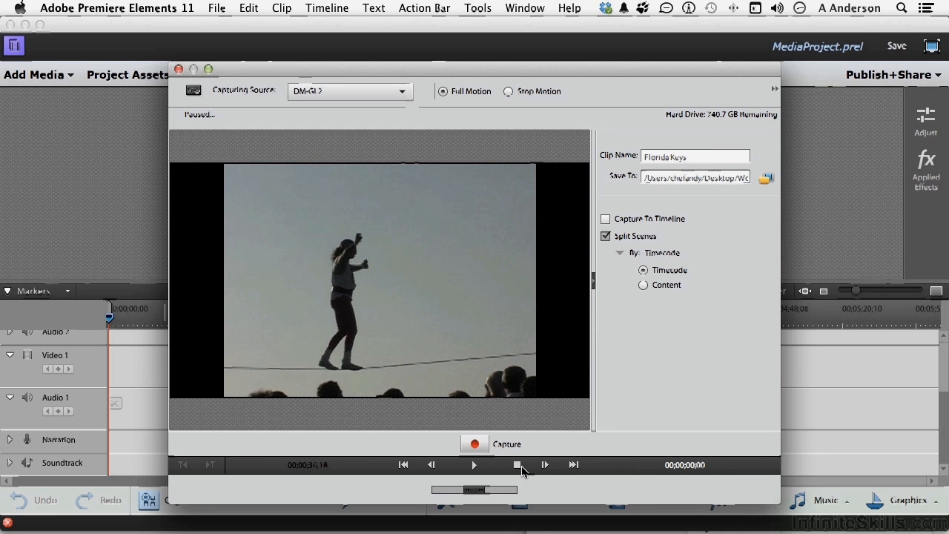
{"action": "mouse_move", "coordinate": [516, 465]}
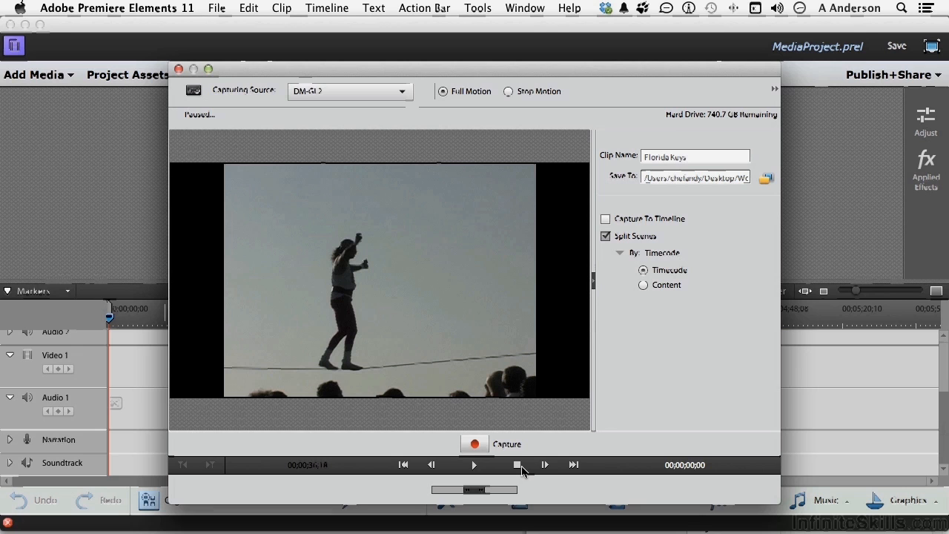
{"action": "left_click", "coordinate": [684, 157]}
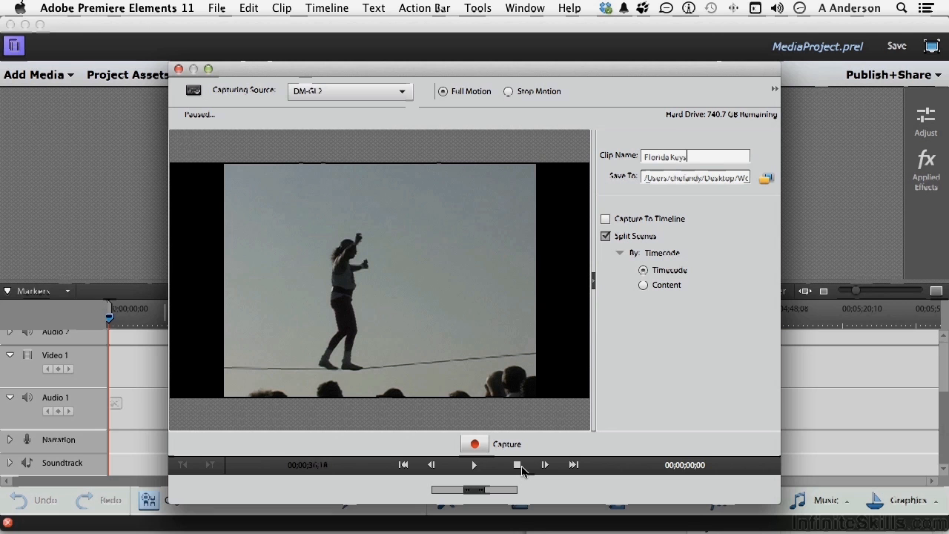
{"action": "mouse_move", "coordinate": [695, 302]}
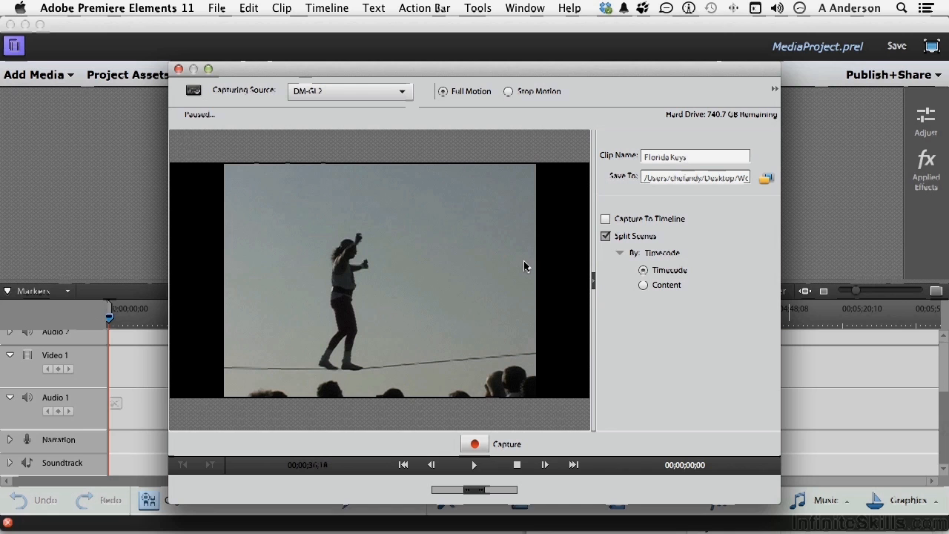
{"action": "mouse_move", "coordinate": [395, 479]}
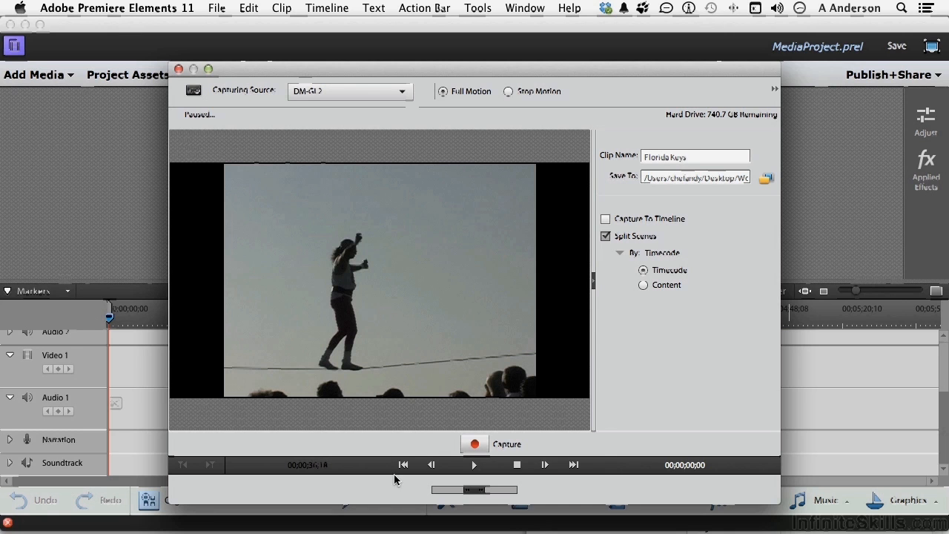
{"action": "mouse_move", "coordinate": [611, 467]}
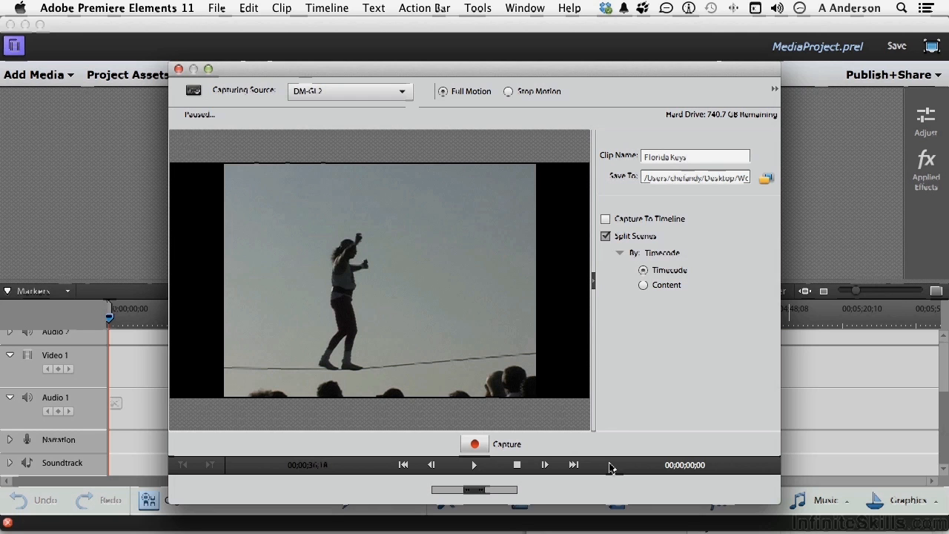
Check the Clip Name field still reads 'Florida Keys' with timecode splitting.
{"action": "left_click", "coordinate": [682, 156]}
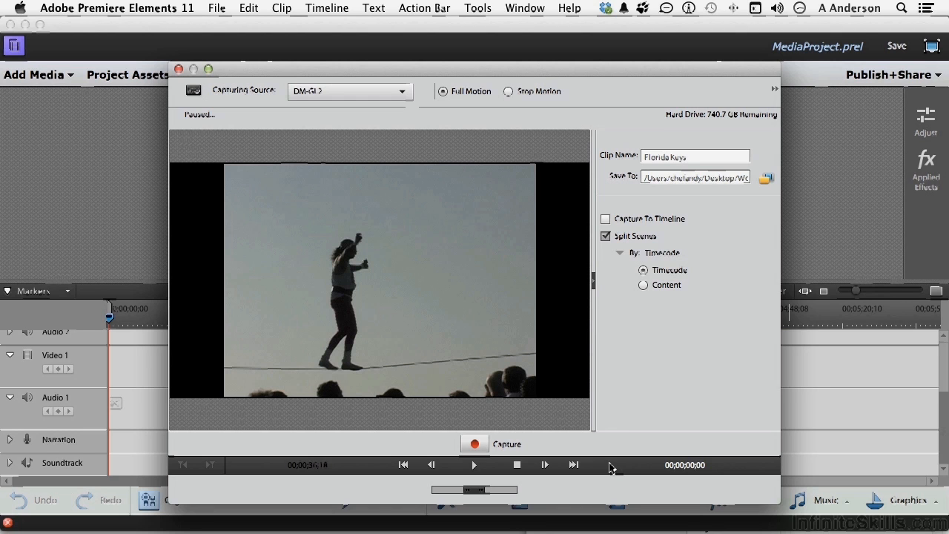
{"action": "left_click", "coordinate": [695, 156]}
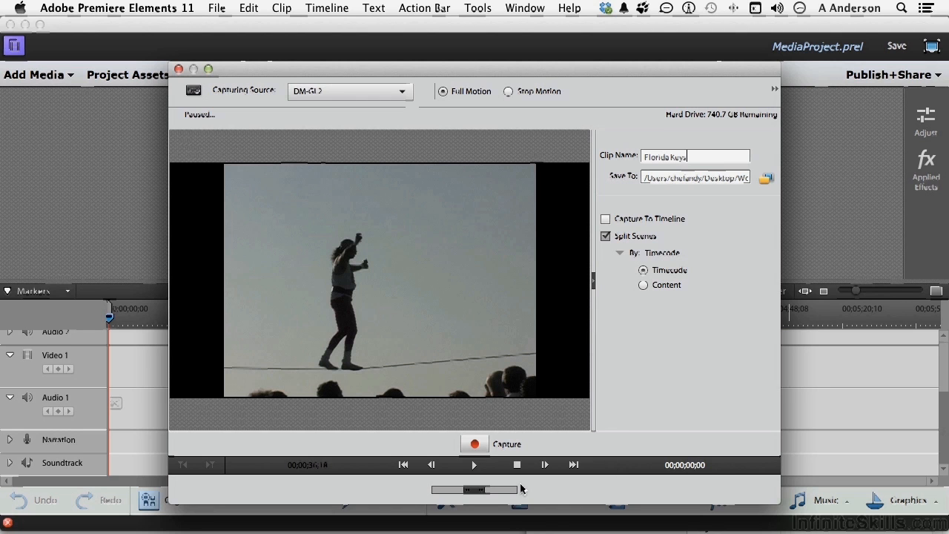
{"action": "mouse_move", "coordinate": [369, 307]}
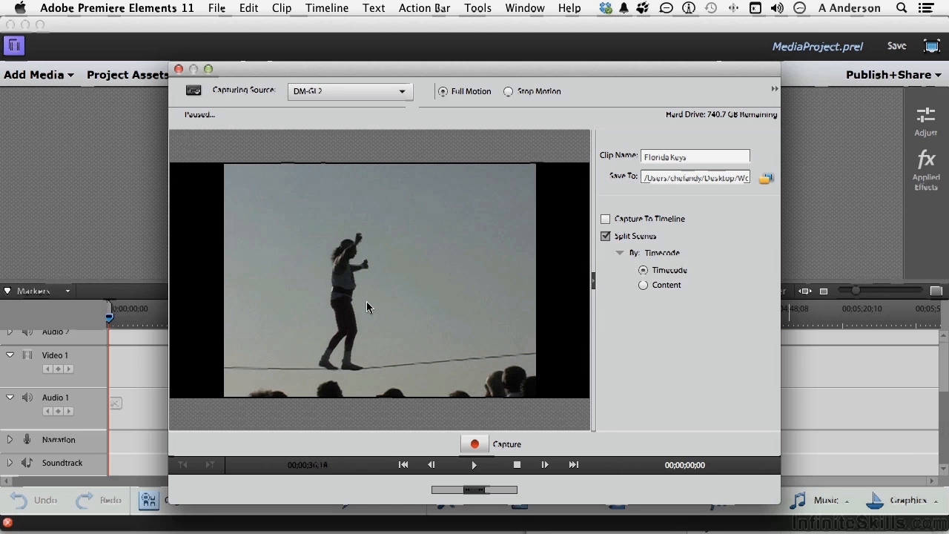
{"action": "mouse_move", "coordinate": [380, 319]}
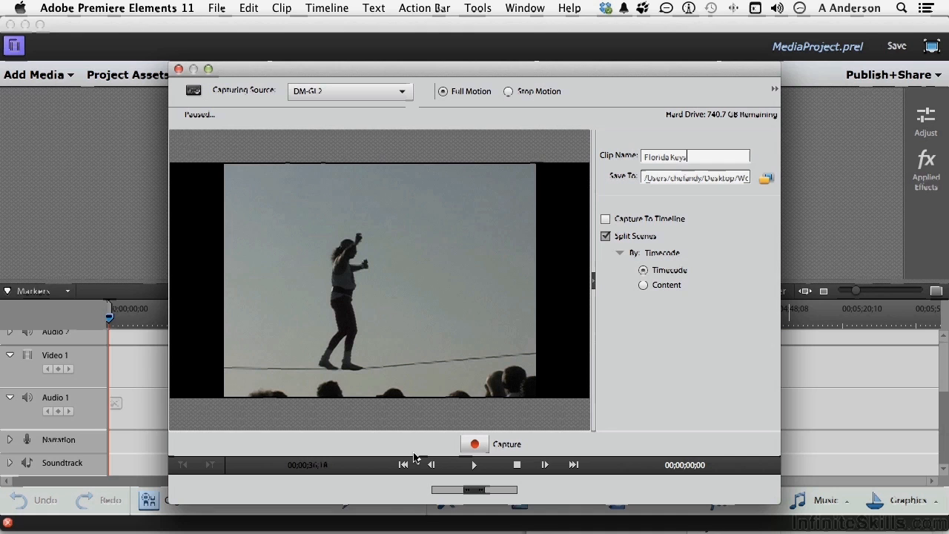
{"action": "mouse_move", "coordinate": [571, 497]}
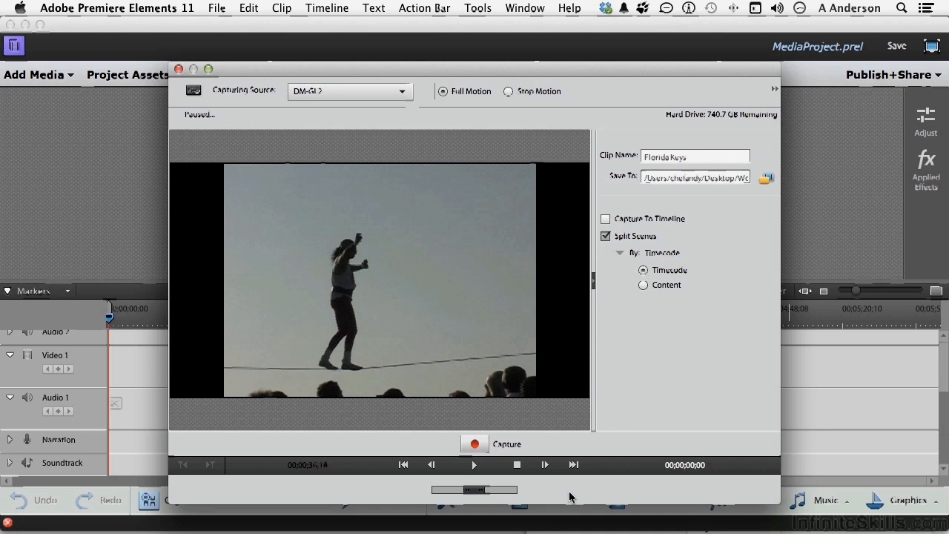
{"action": "mouse_move", "coordinate": [425, 247]}
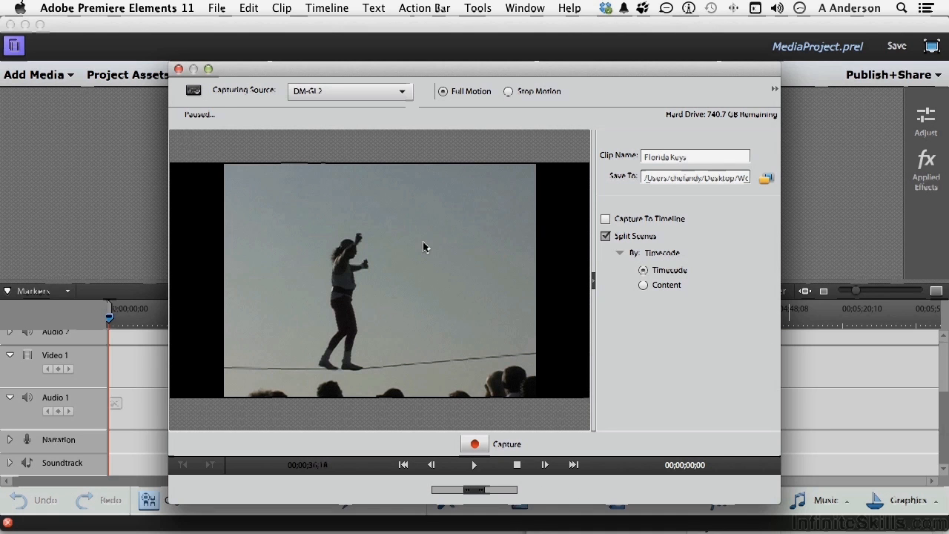
{"action": "left_click", "coordinate": [695, 157]}
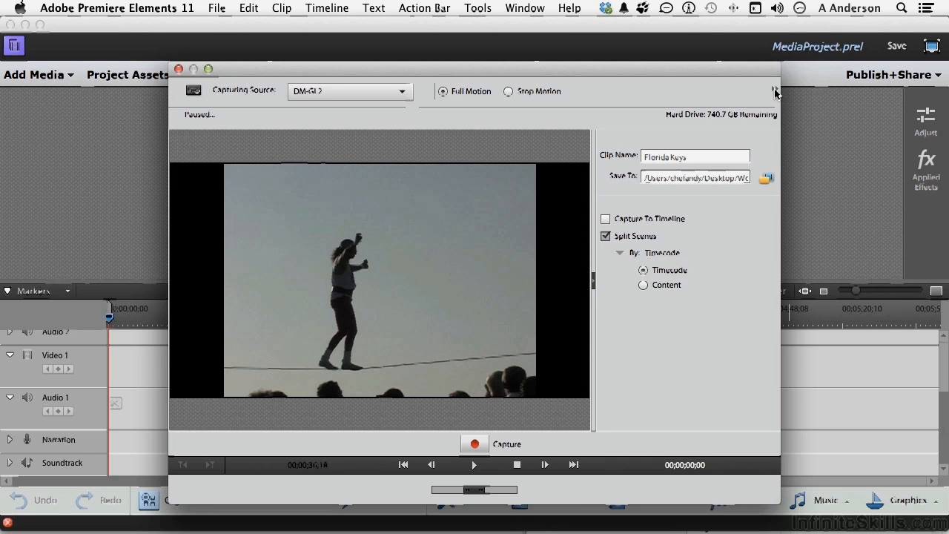
Keep DV as the capture format in Capture Settings and confirm.
{"action": "left_click", "coordinate": [776, 89]}
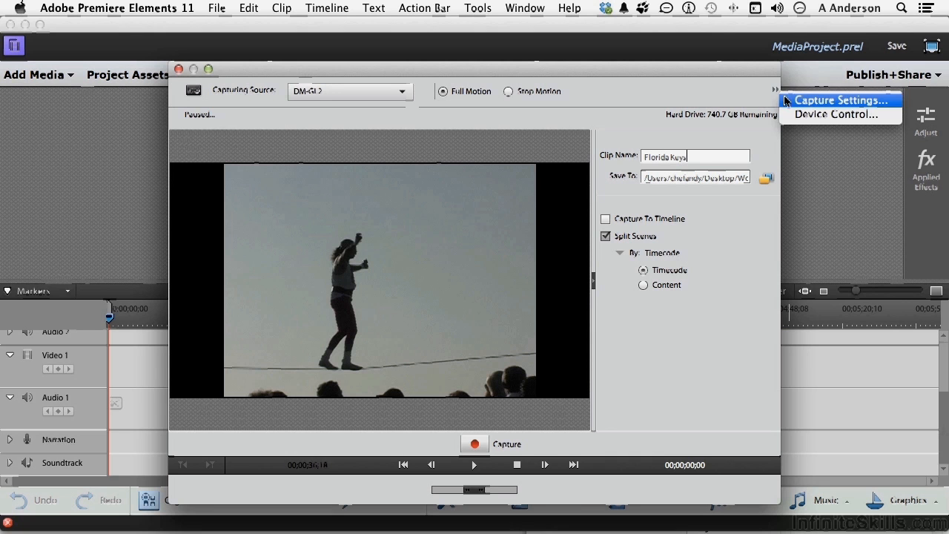
{"action": "left_click", "coordinate": [839, 99]}
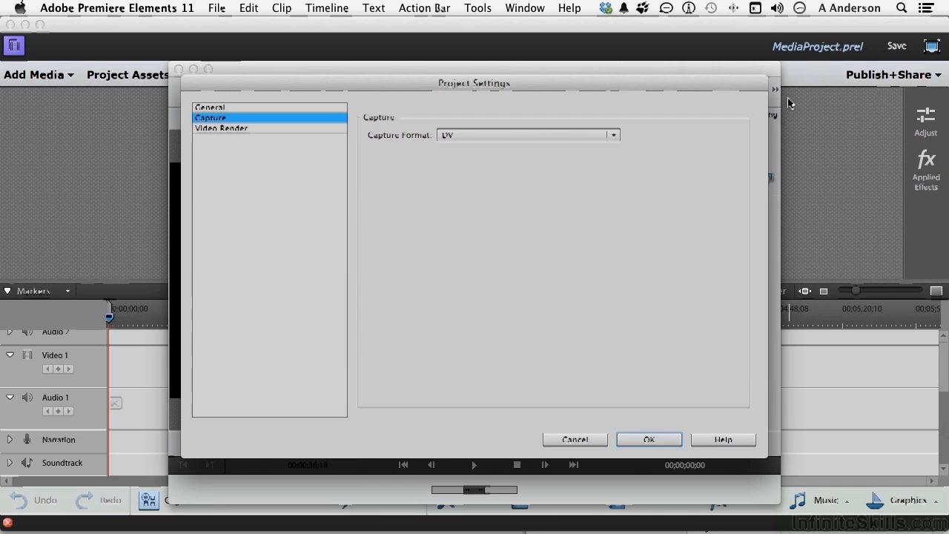
{"action": "mouse_move", "coordinate": [523, 135]}
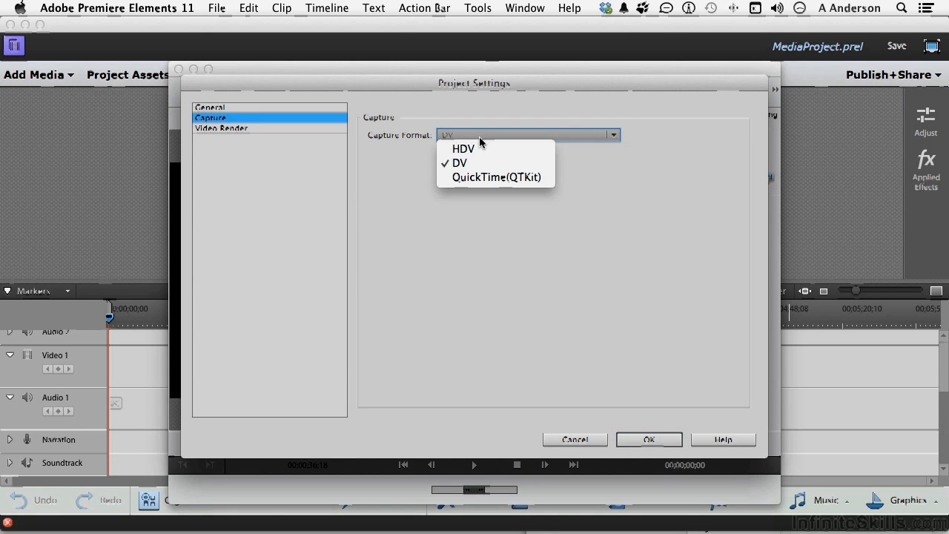
{"action": "left_click", "coordinate": [459, 163]}
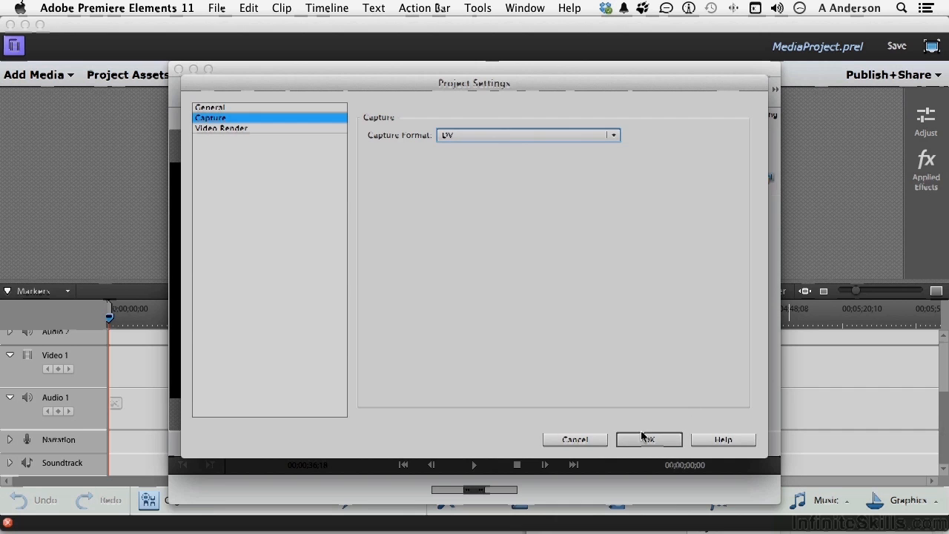
{"action": "left_click", "coordinate": [647, 439]}
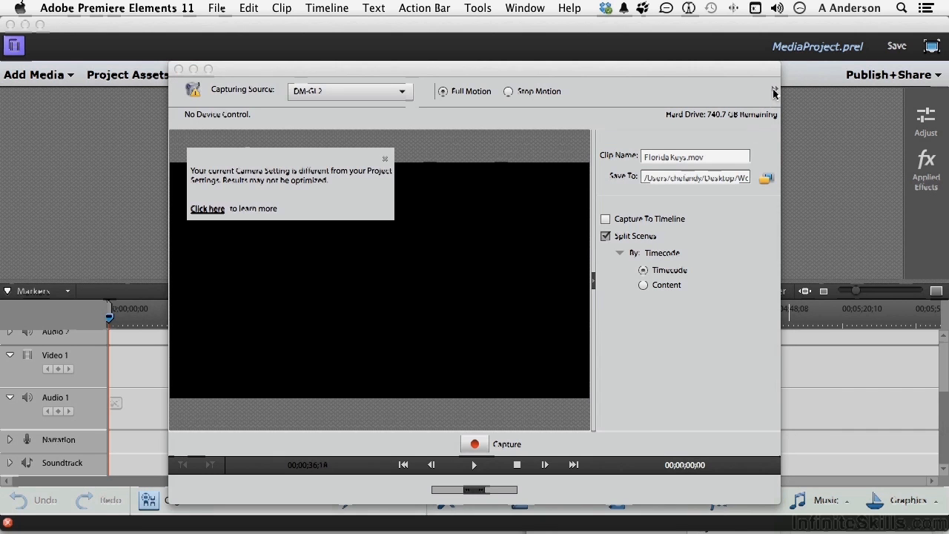
Reopen the capture options menu and dismiss the camera-settings mismatch warning.
{"action": "left_click", "coordinate": [774, 90]}
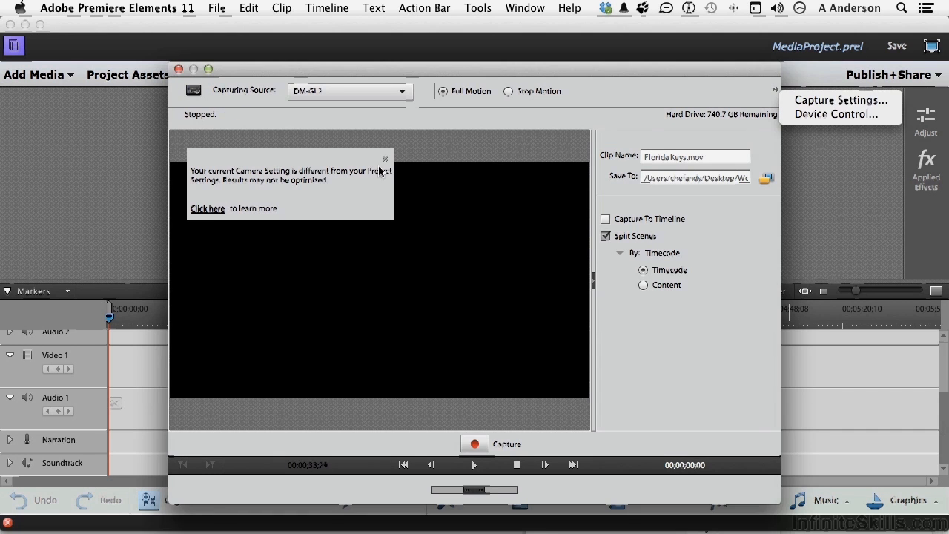
{"action": "left_click", "coordinate": [385, 159]}
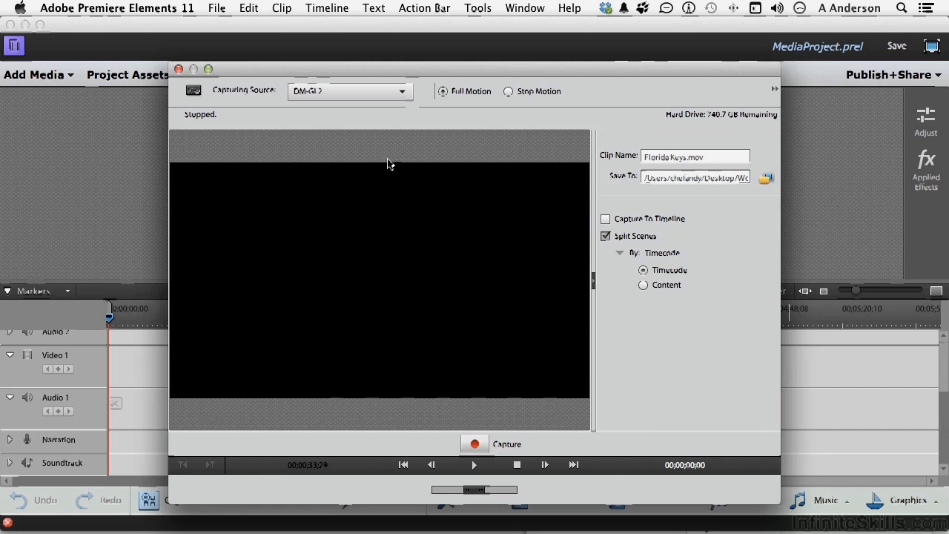
{"action": "left_click", "coordinate": [774, 88]}
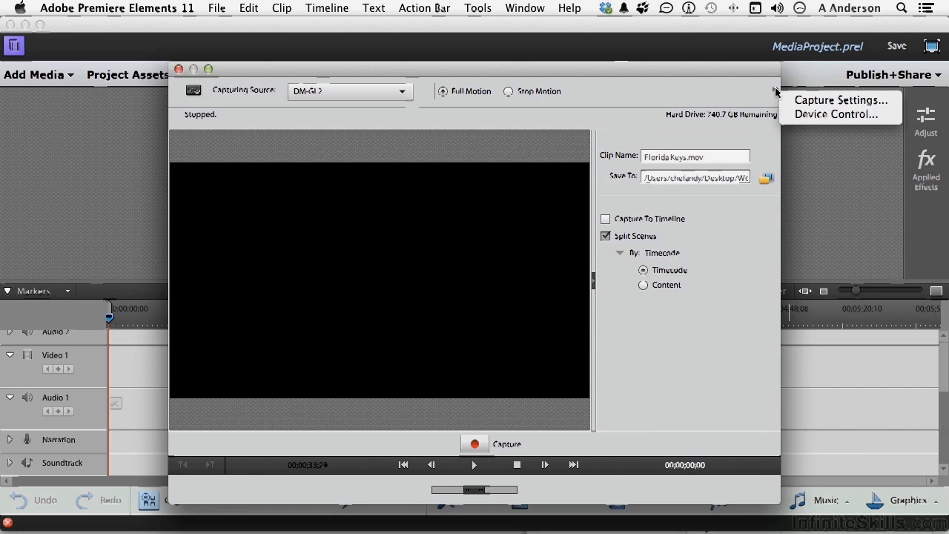
{"action": "left_click", "coordinate": [839, 113]}
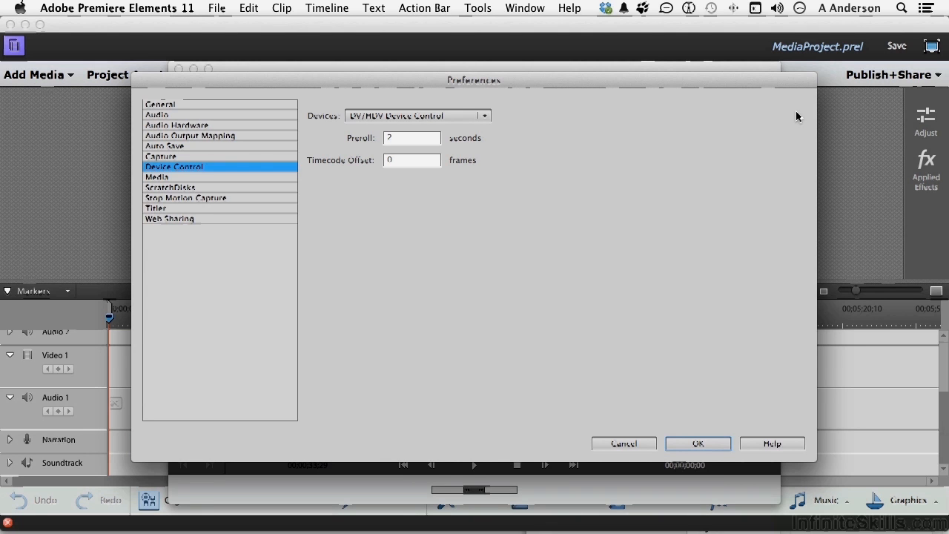
{"action": "mouse_move", "coordinate": [381, 186]}
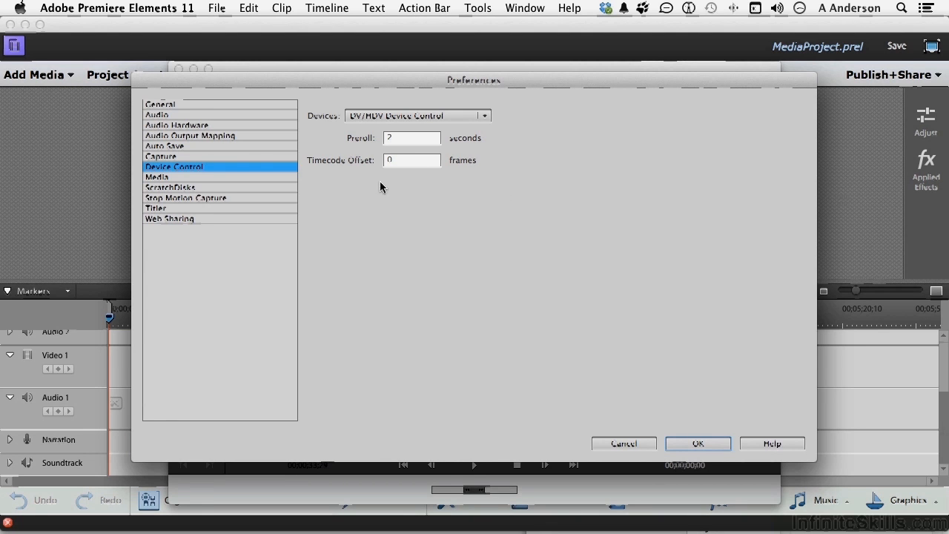
{"action": "mouse_move", "coordinate": [376, 182]}
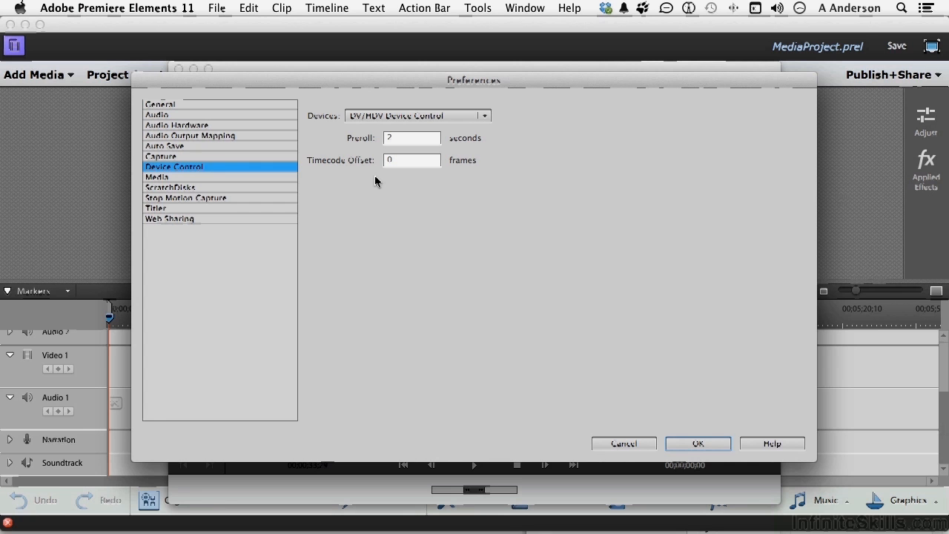
{"action": "mouse_move", "coordinate": [688, 441]}
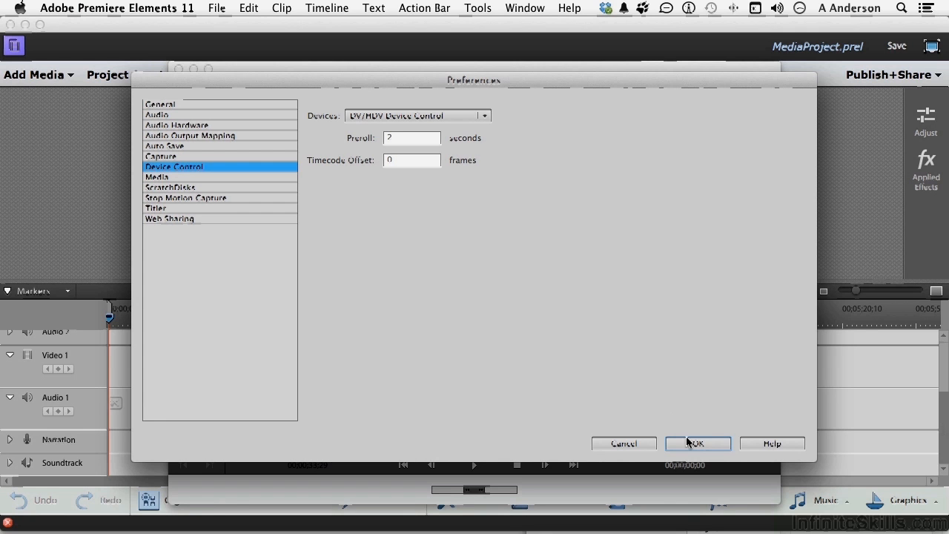
{"action": "left_click", "coordinate": [697, 443]}
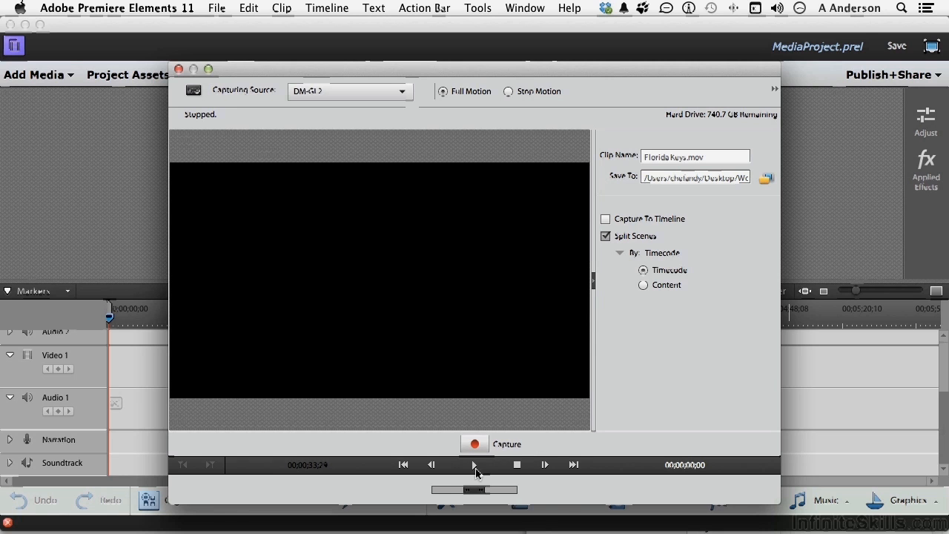
Cue the tape with play and pause, then capture the footage into Project Assets.
{"action": "left_click", "coordinate": [474, 464]}
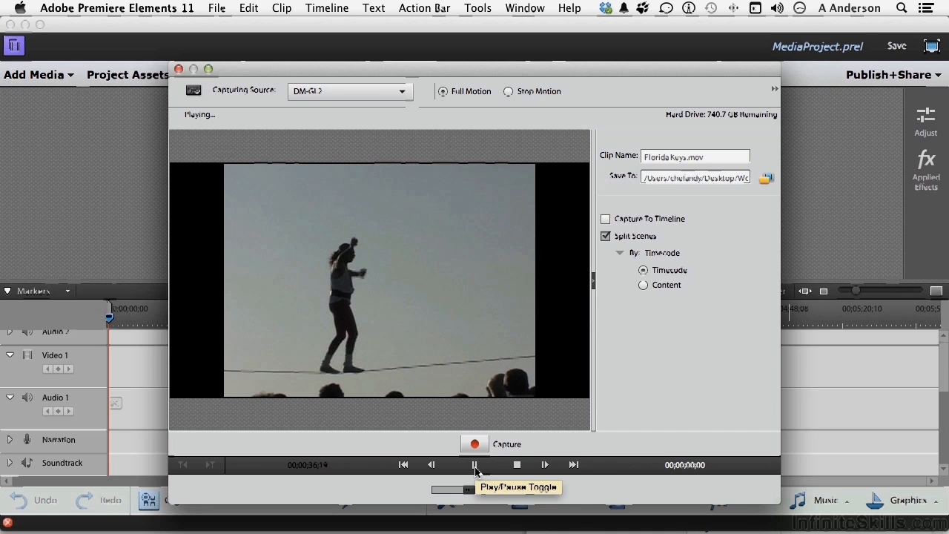
{"action": "left_click", "coordinate": [474, 464]}
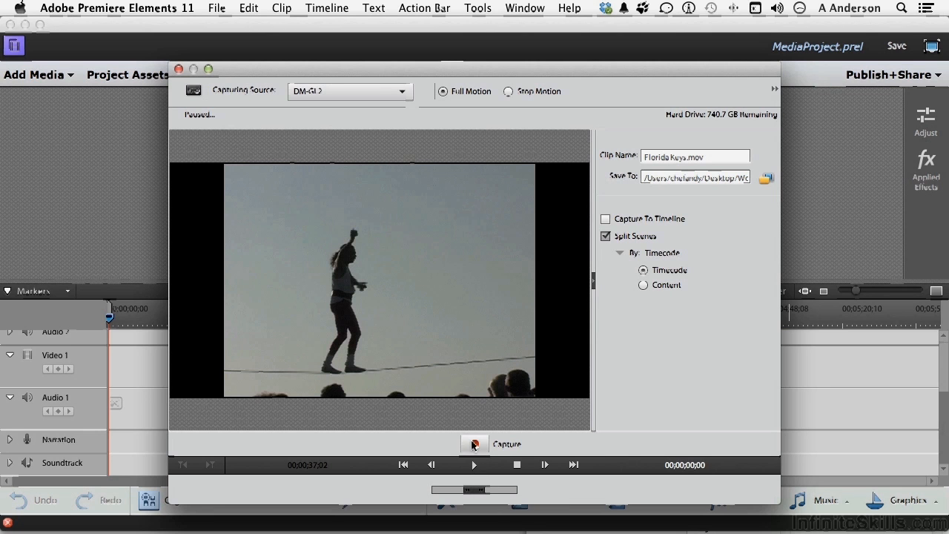
{"action": "left_click", "coordinate": [474, 444]}
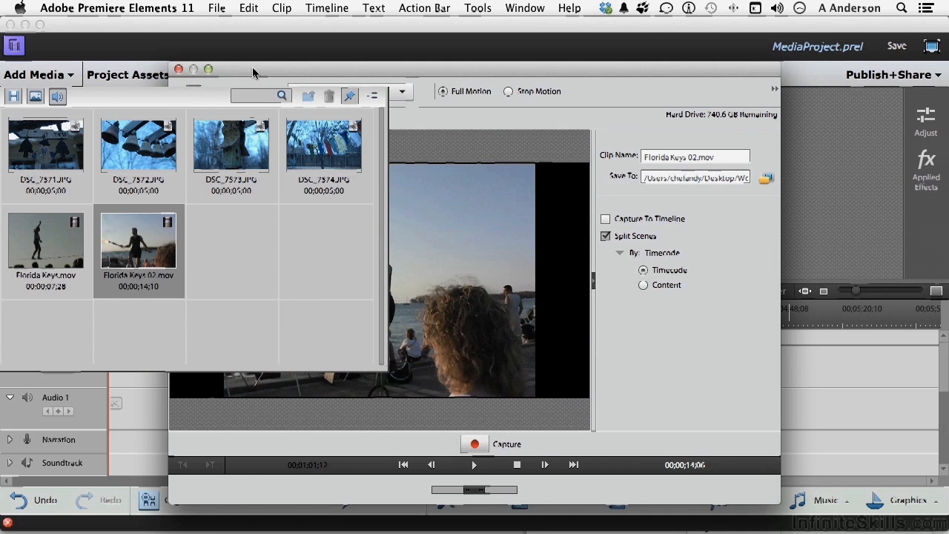
Close the Capture window, leaving both Florida Keys clips in Project Assets.
{"action": "left_click", "coordinate": [177, 69]}
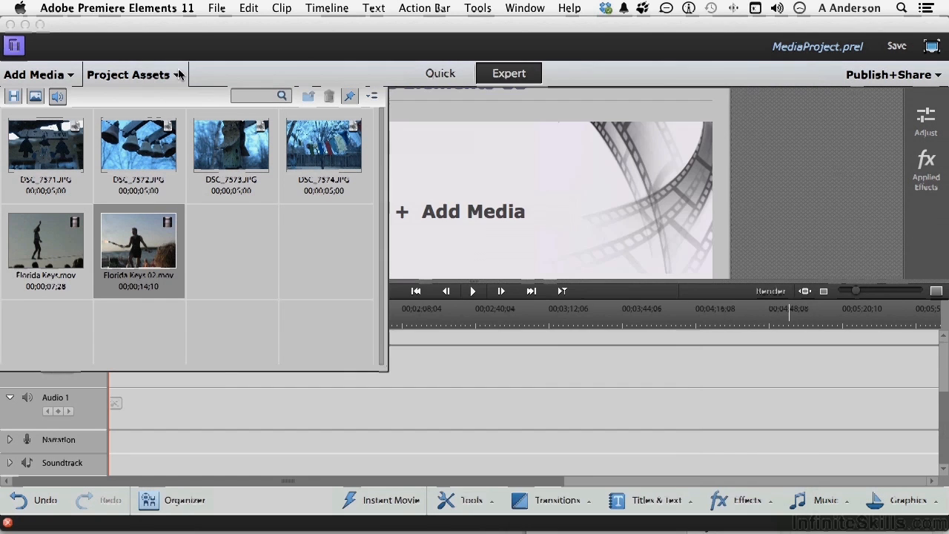
{"action": "mouse_move", "coordinate": [51, 268]}
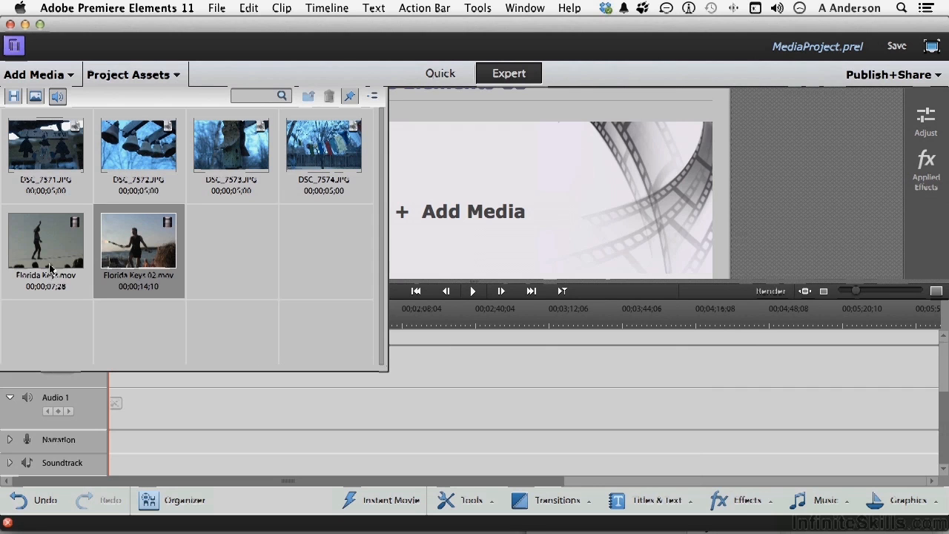
{"action": "mouse_move", "coordinate": [46, 252]}
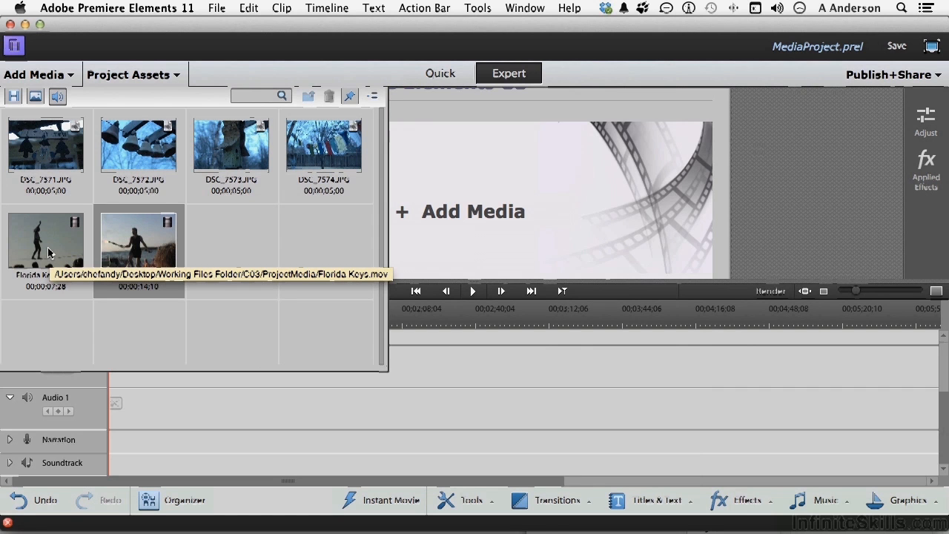